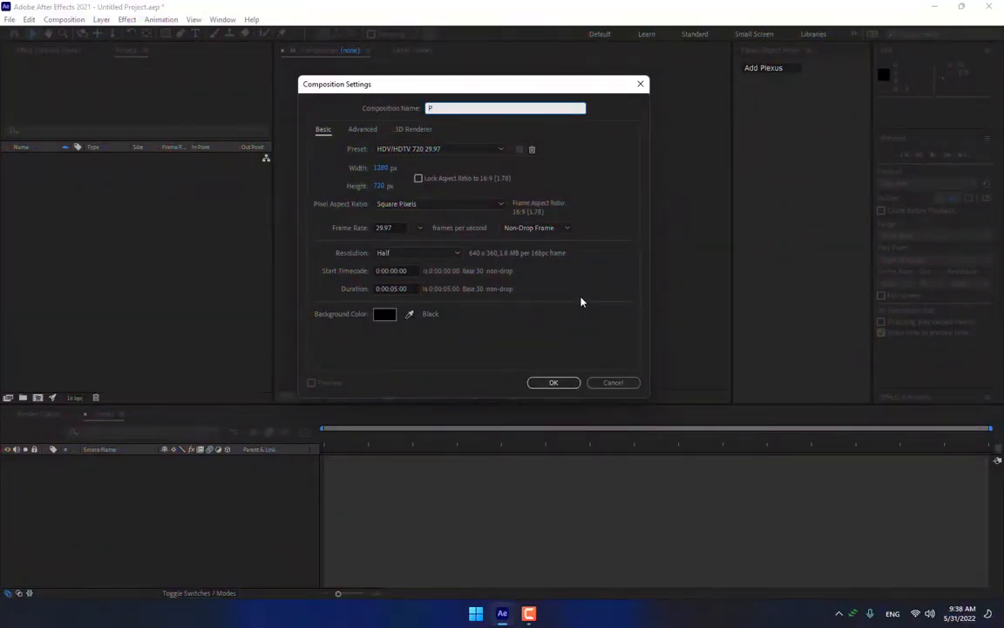
# Create the Plexus composition, write the text JAE, and add a Plexus Path Object from its outline.
pyautogui.click(555, 382)
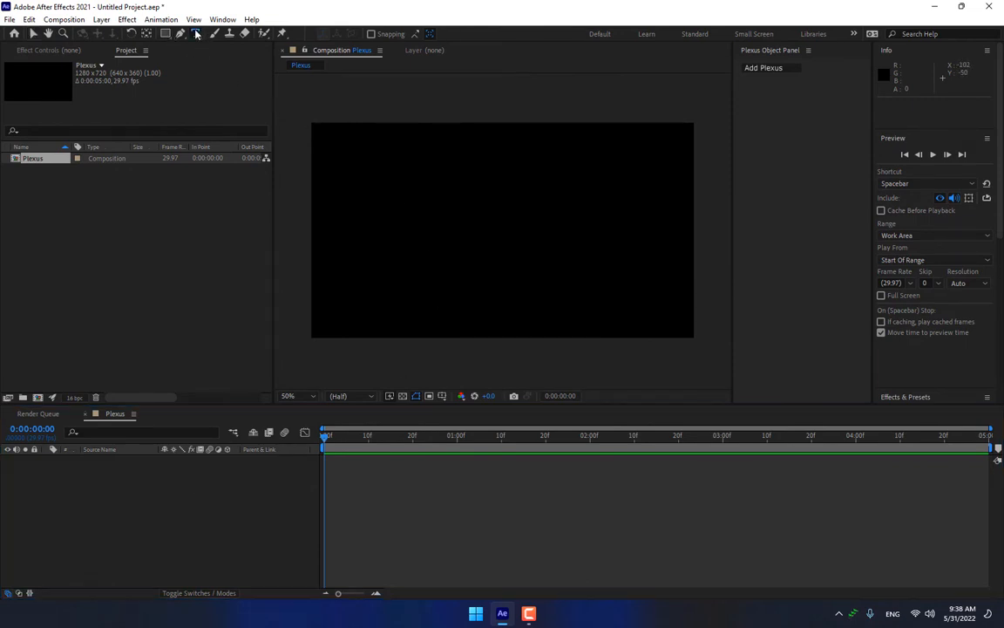
pyautogui.click(195, 34)
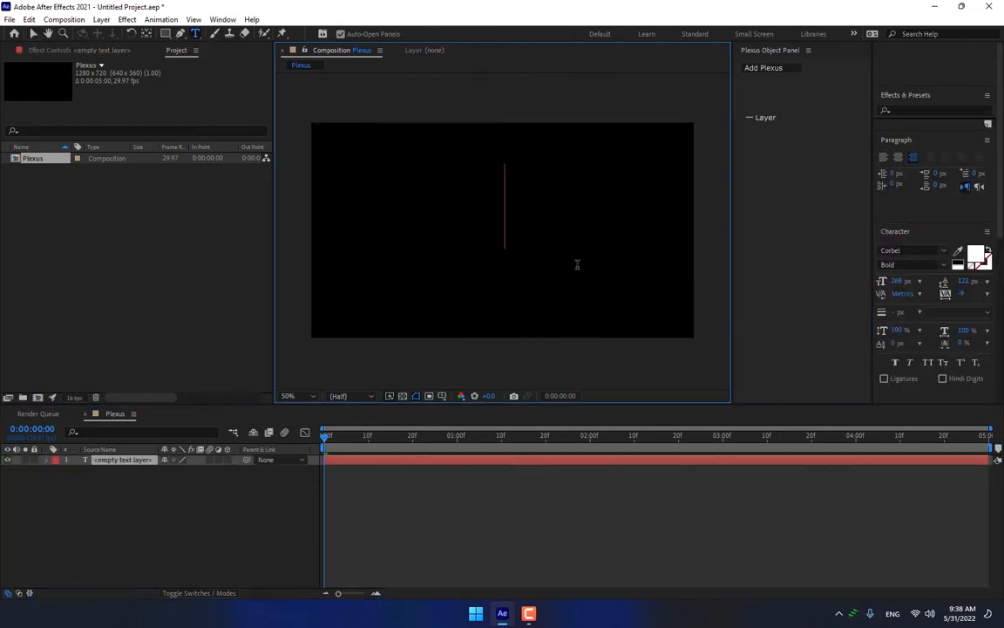
pyautogui.write('JAE')
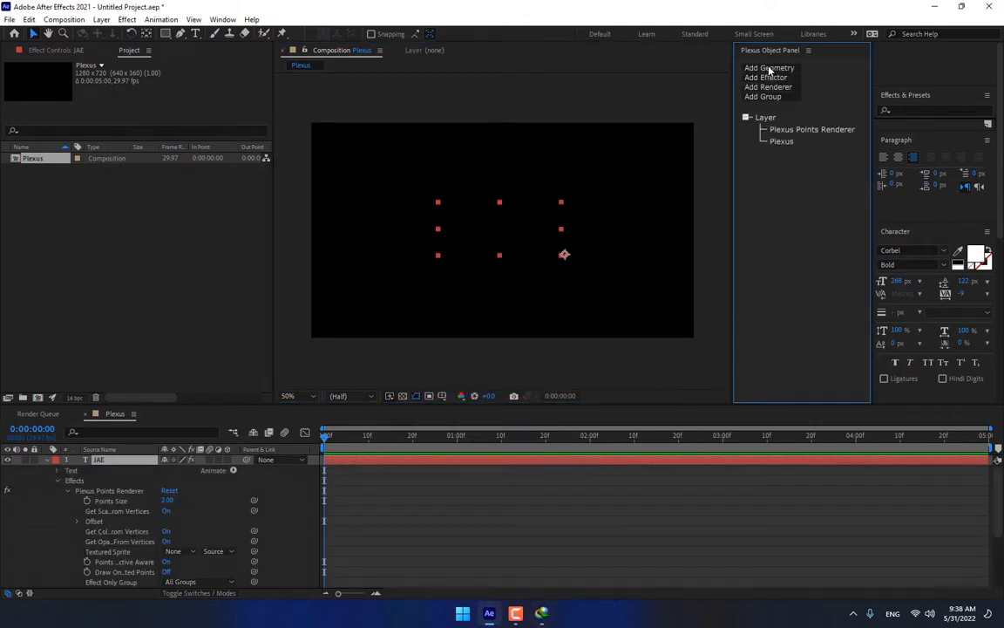
pyautogui.click(769, 68)
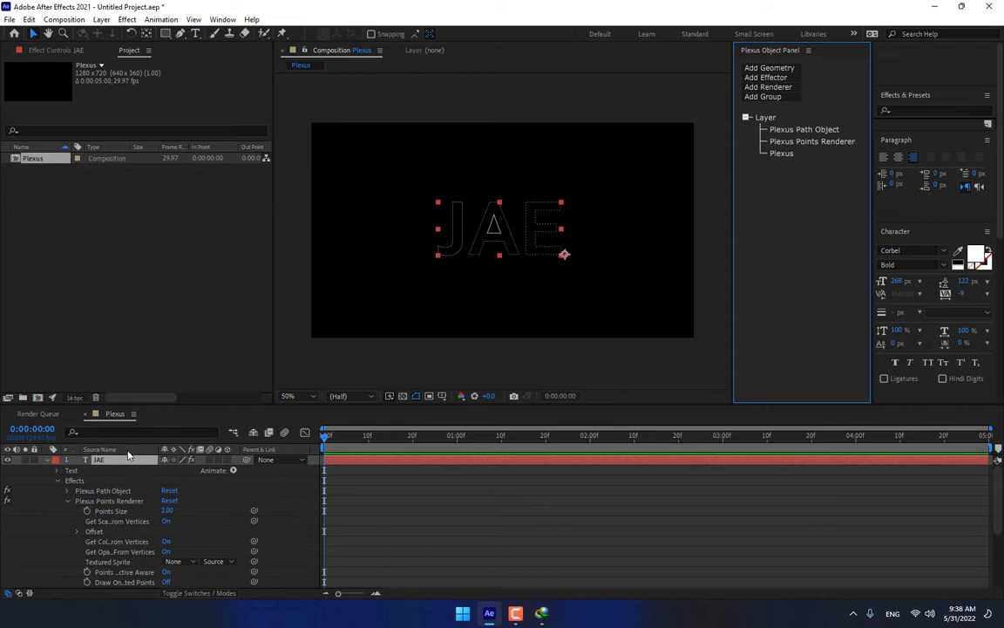
# Add a Noise effector plus Lines and Triangulation renderers to the JAE plexus.
pyautogui.click(61, 49)
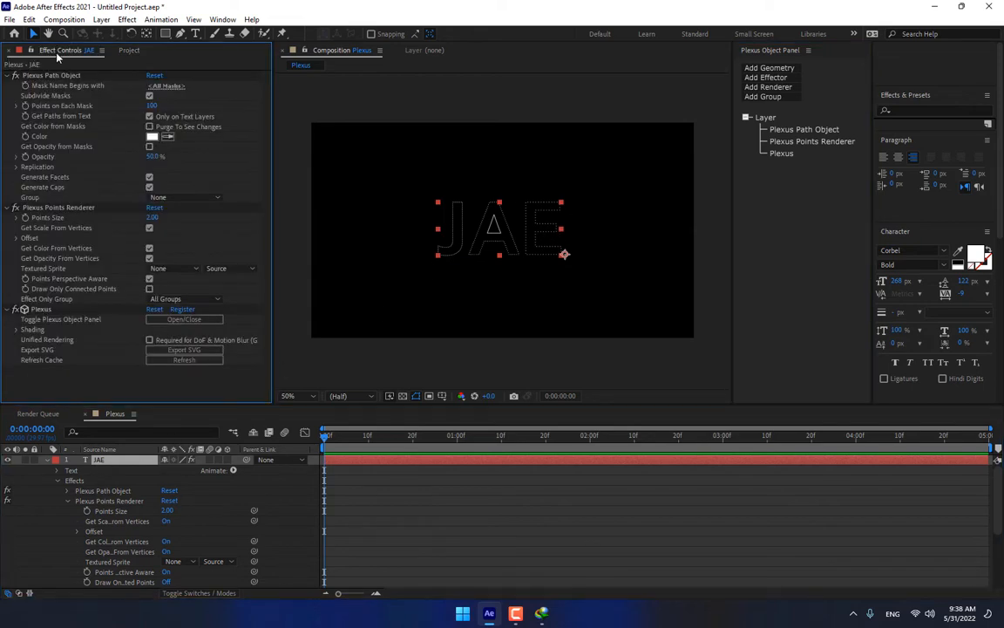
pyautogui.moveTo(59, 125)
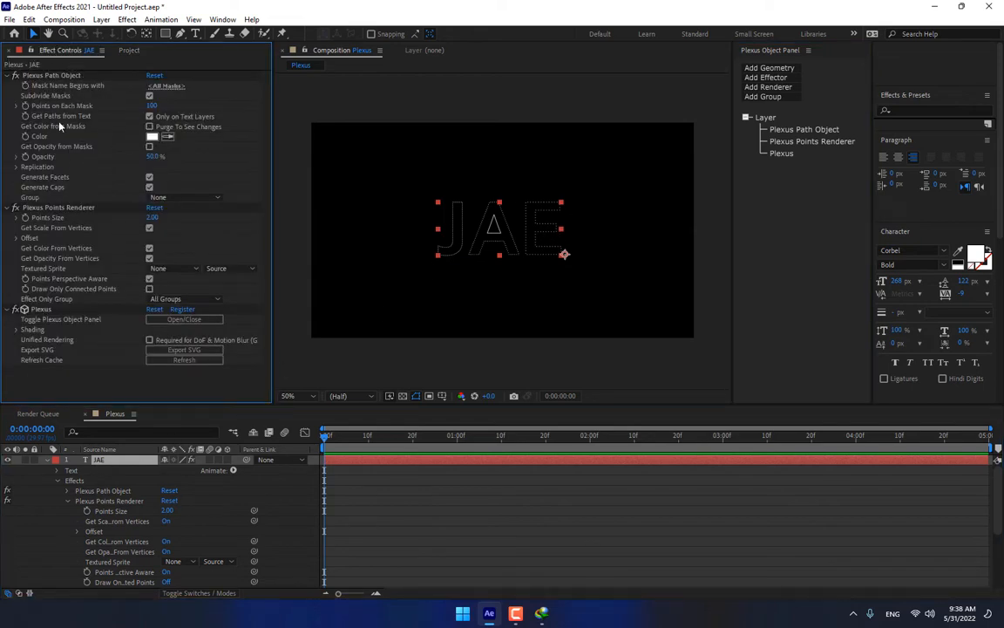
pyautogui.moveTo(733, 120)
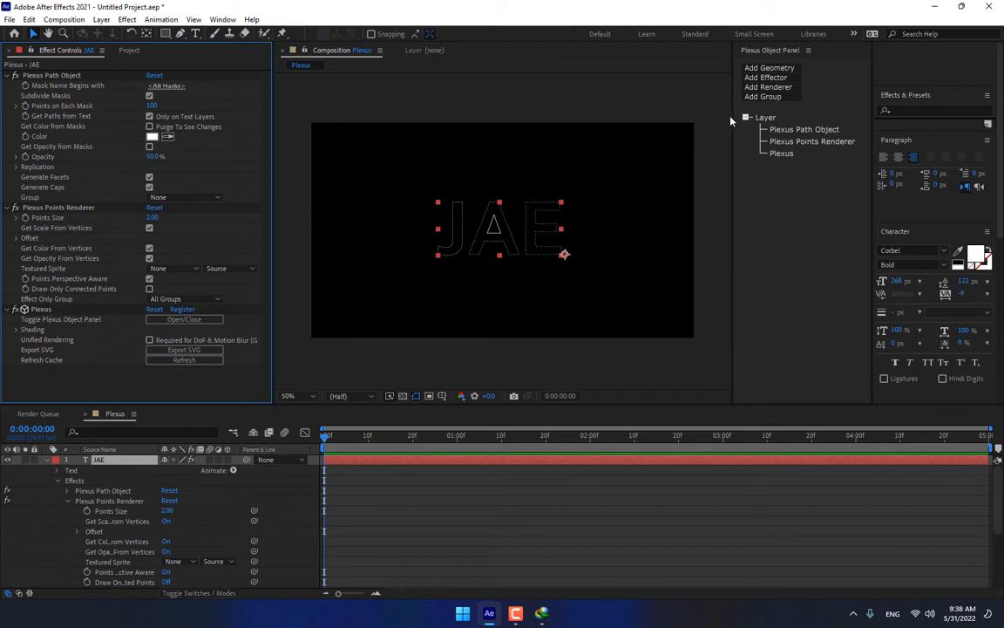
pyautogui.click(766, 77)
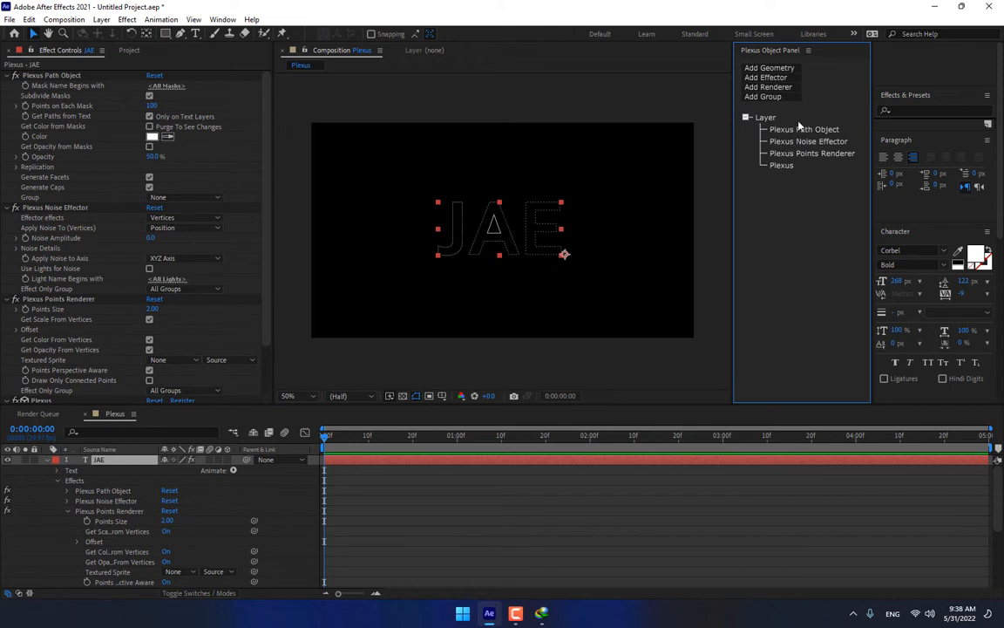
pyautogui.click(767, 87)
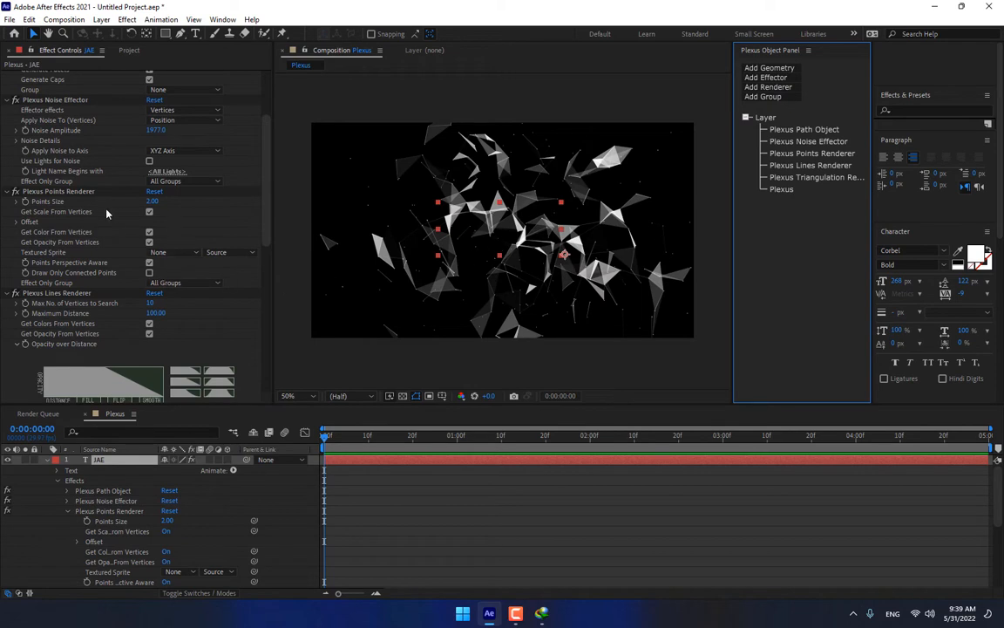
# Set the plexus Points, Lines and Triangles colours to blue.
pyautogui.click(150, 241)
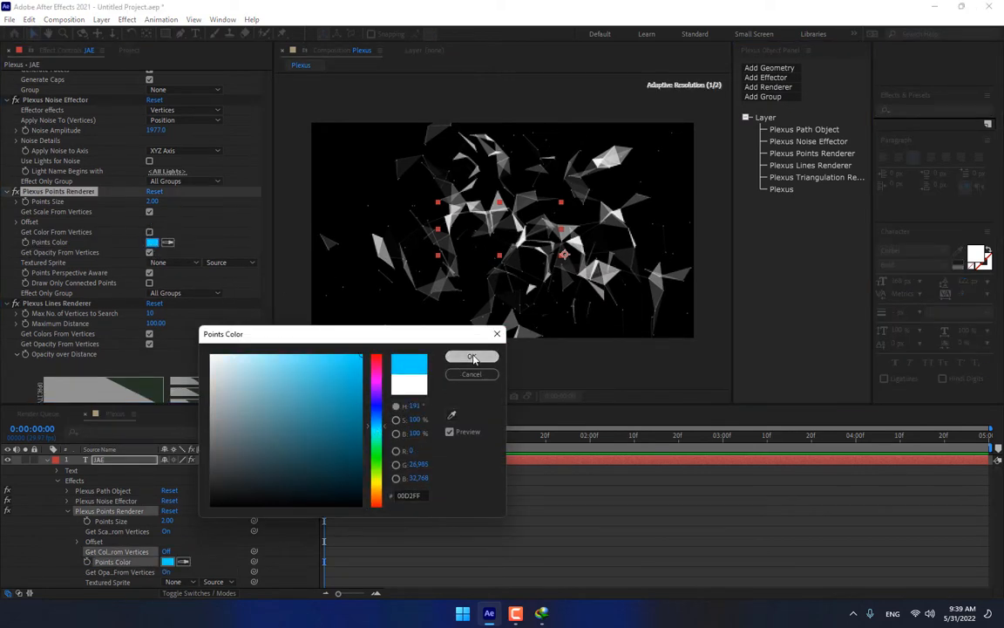
pyautogui.click(470, 355)
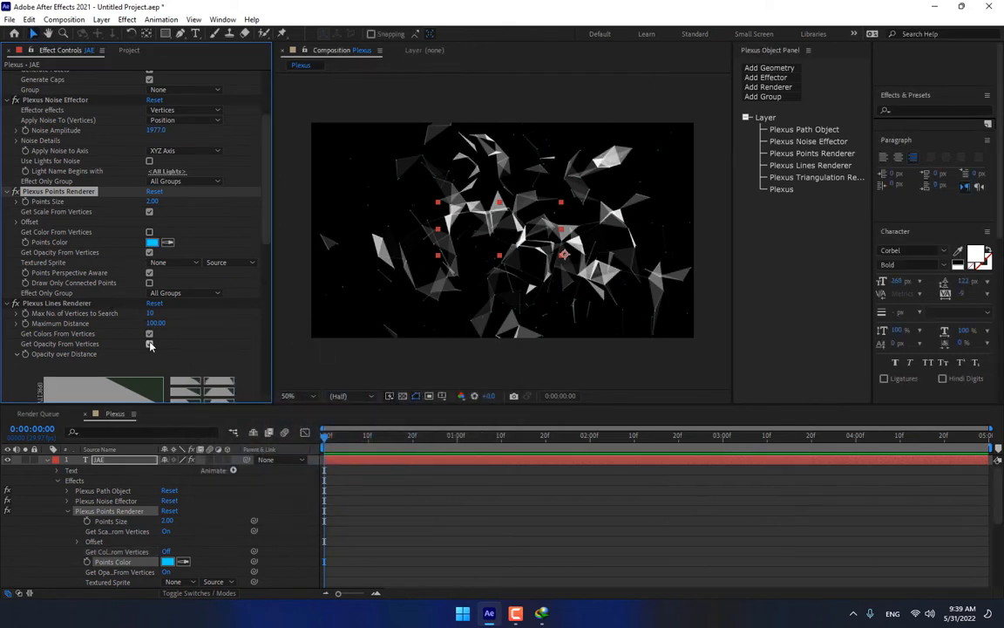
pyautogui.click(167, 342)
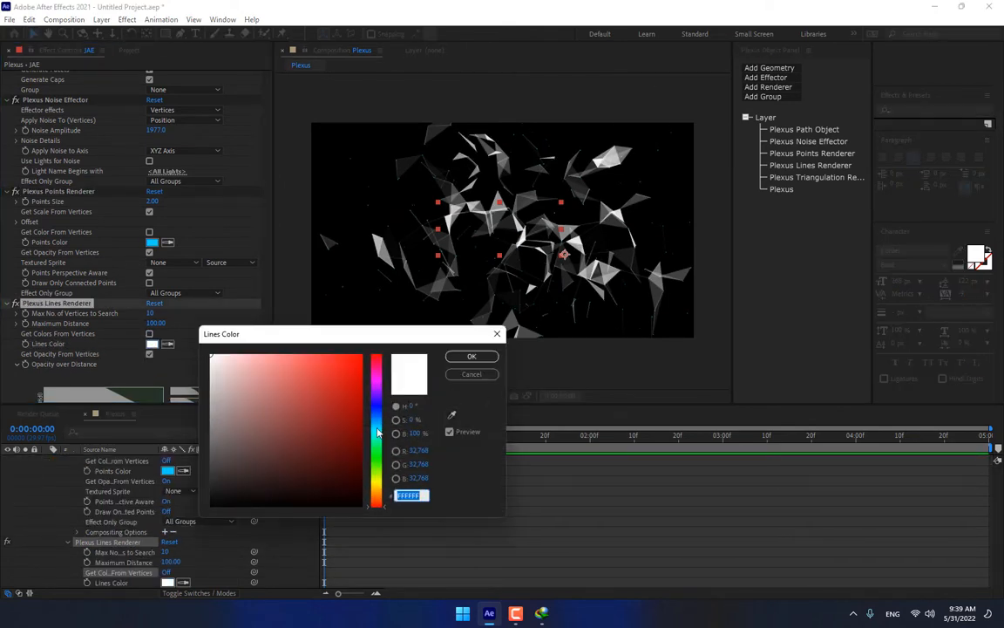
pyautogui.click(471, 355)
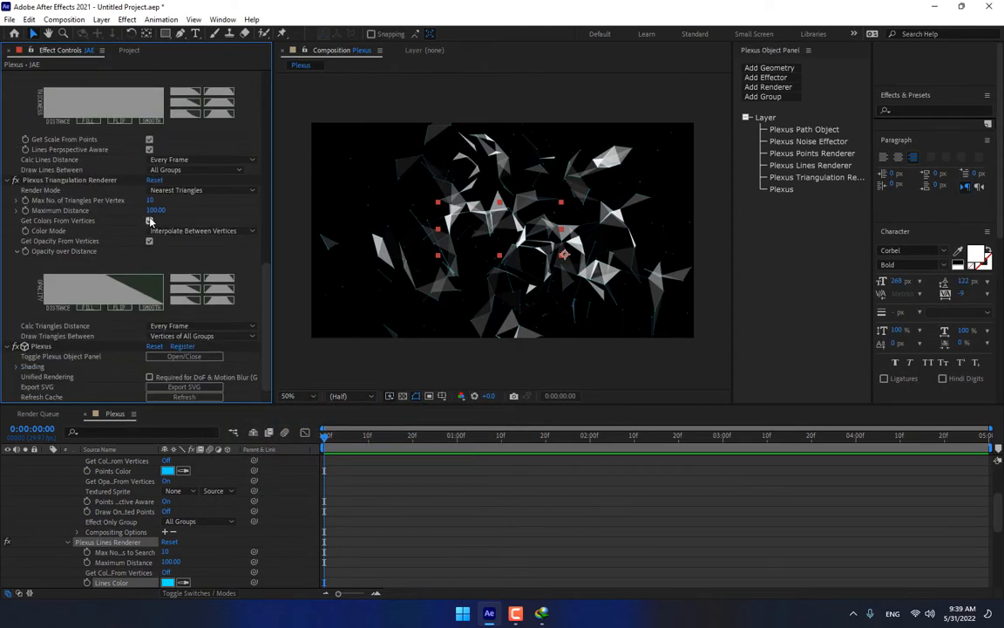
pyautogui.click(167, 230)
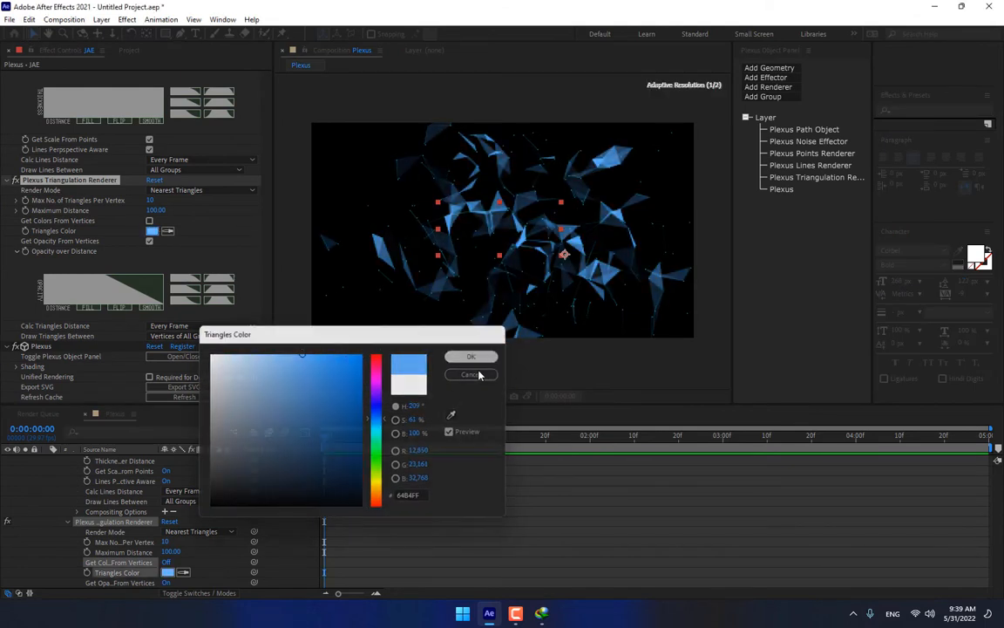
pyautogui.click(471, 373)
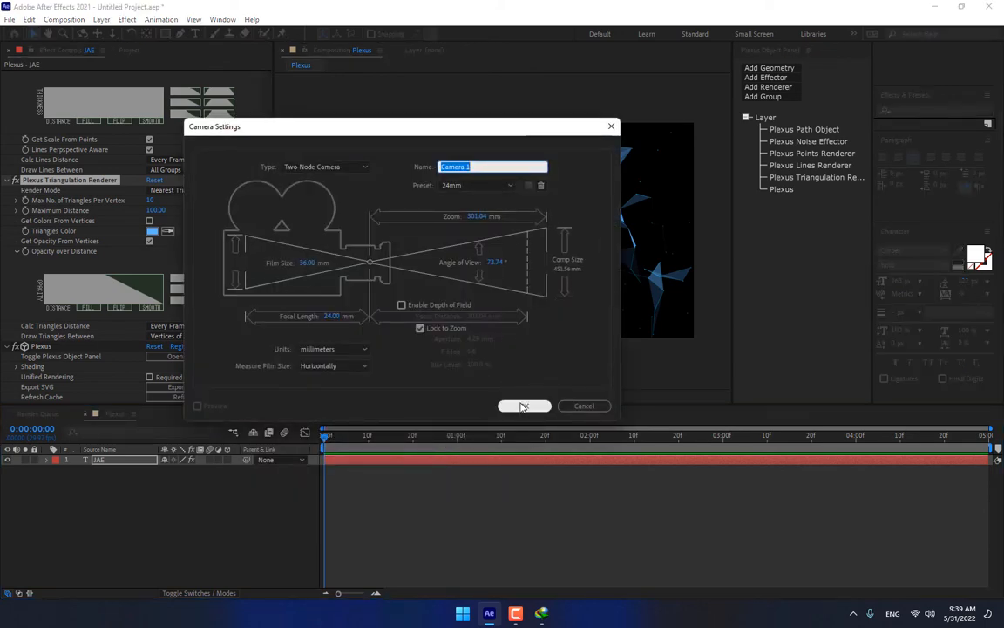
# Confirm the two-node camera and add a Plexus Transform effector to the JAE layer.
pyautogui.click(524, 404)
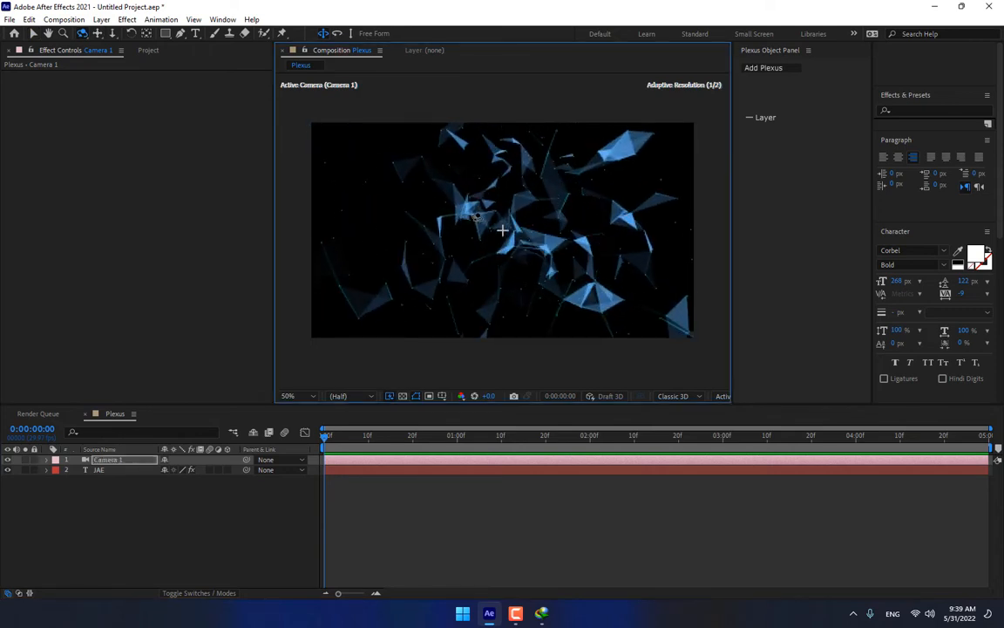
pyautogui.click(111, 470)
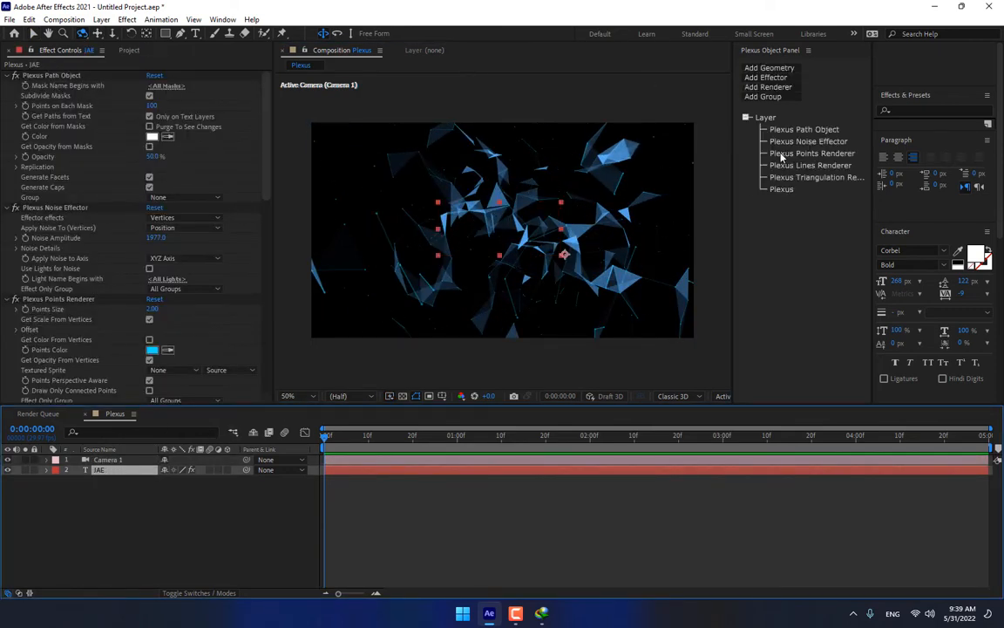
pyautogui.click(766, 76)
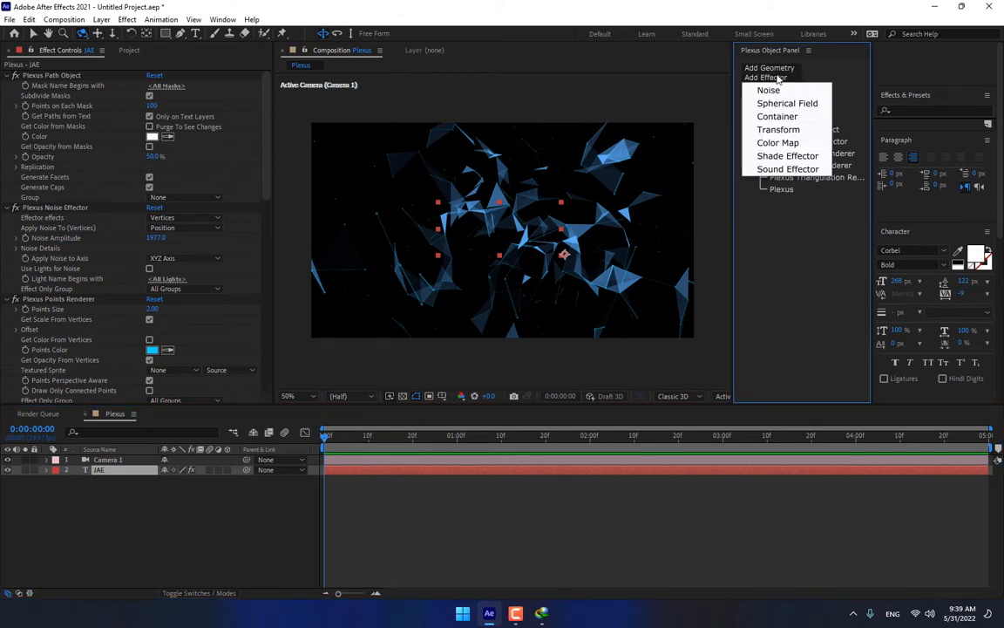
pyautogui.click(777, 129)
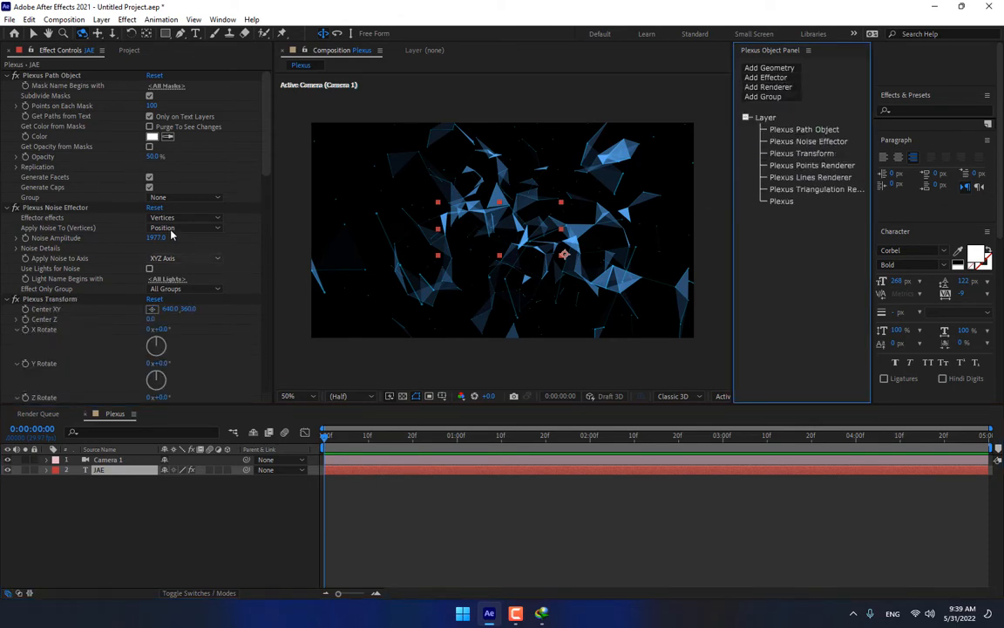
pyautogui.scroll(-3)
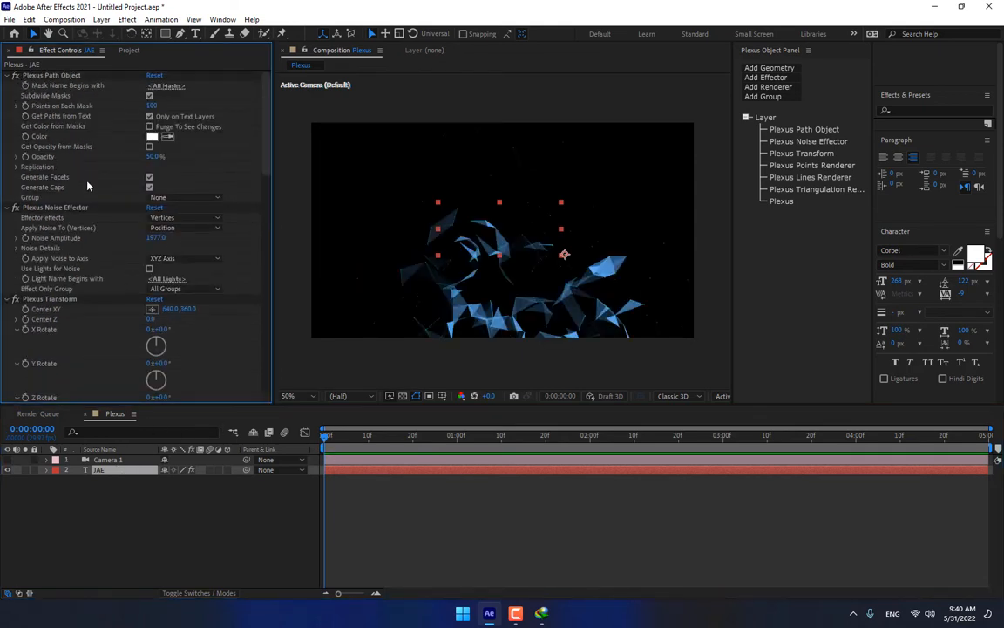
# Collapse the Plexus effect groups and extend the text to read JAE Tutorial.
pyautogui.scroll(-3)
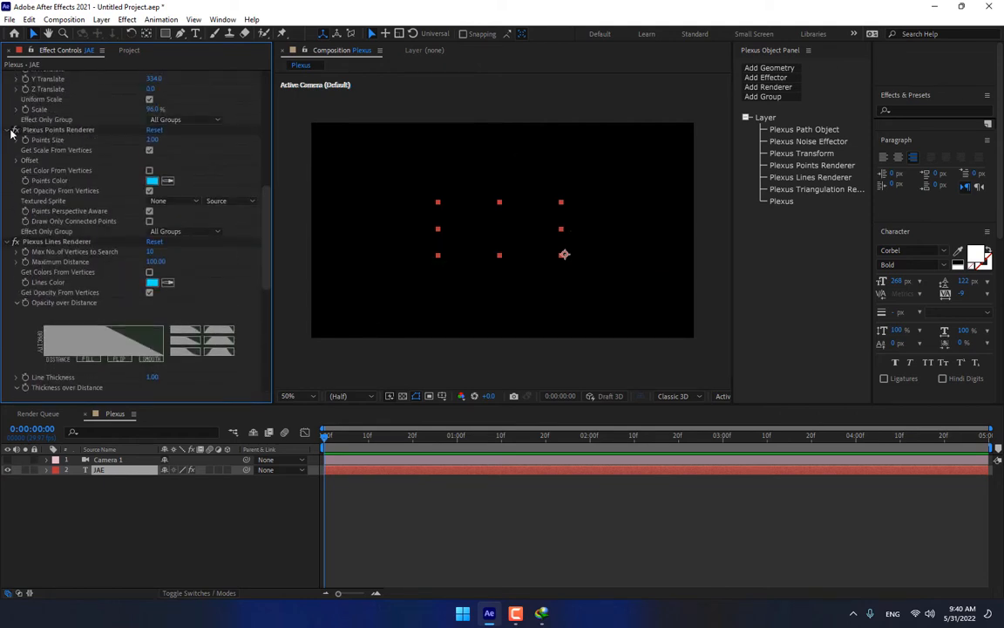
pyautogui.click(16, 129)
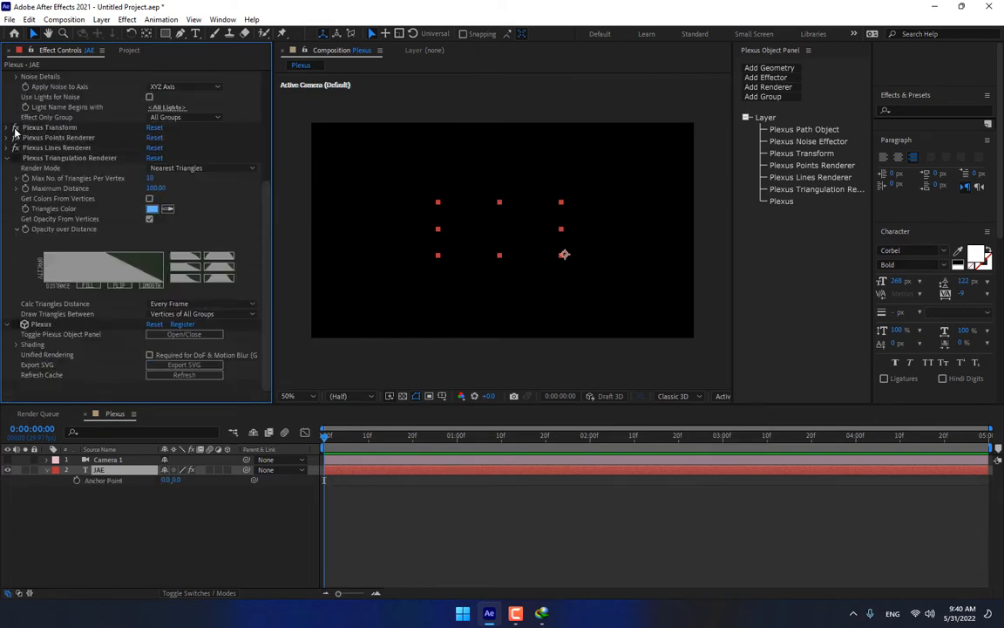
pyautogui.click(7, 75)
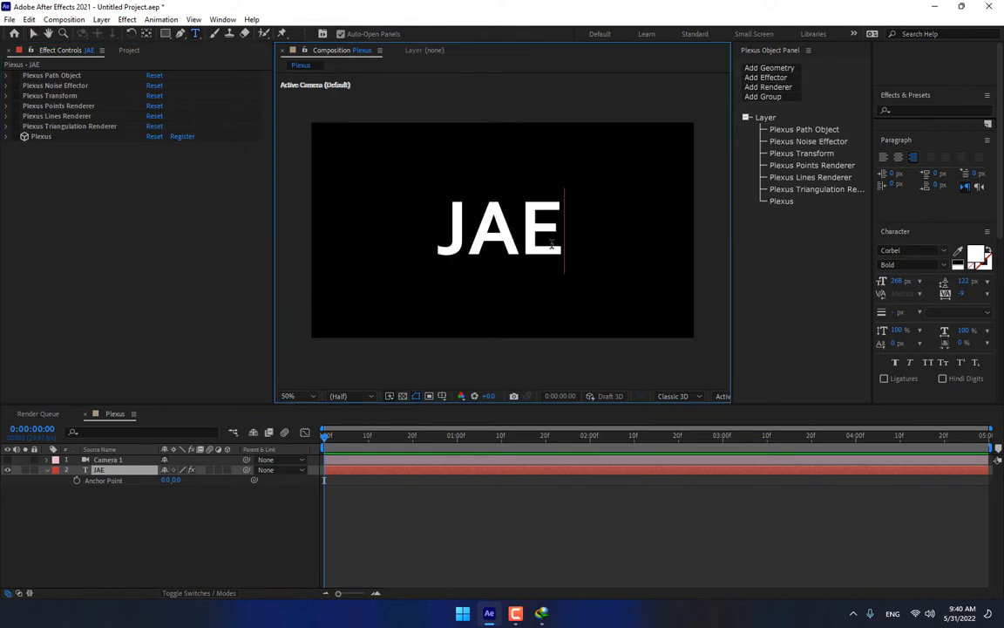
pyautogui.write('T')
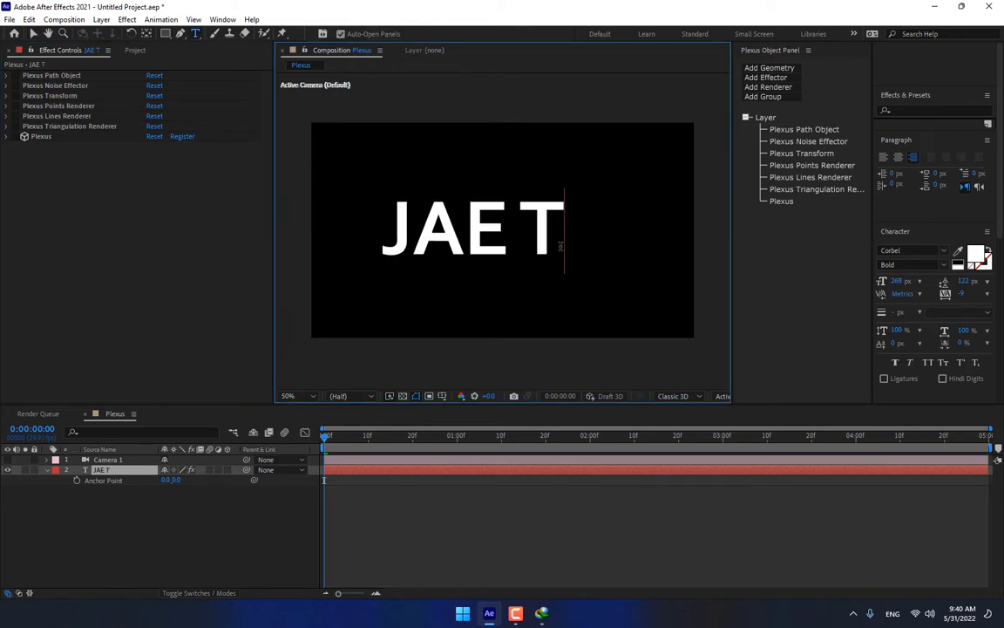
pyautogui.write('utorial')
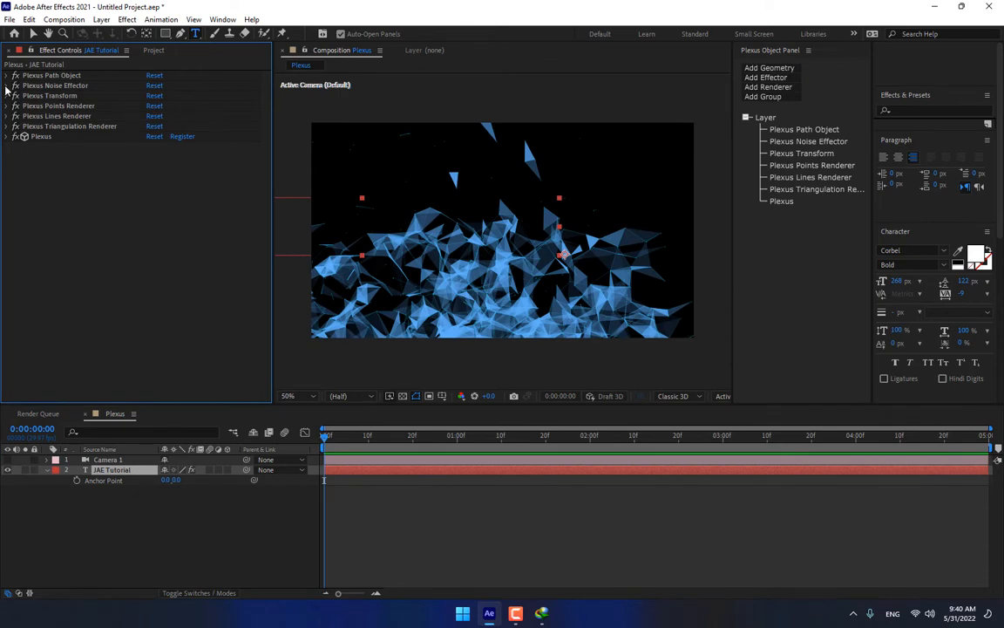
# Bring up the Solid Settings for a new solid layer.
pyautogui.click(7, 86)
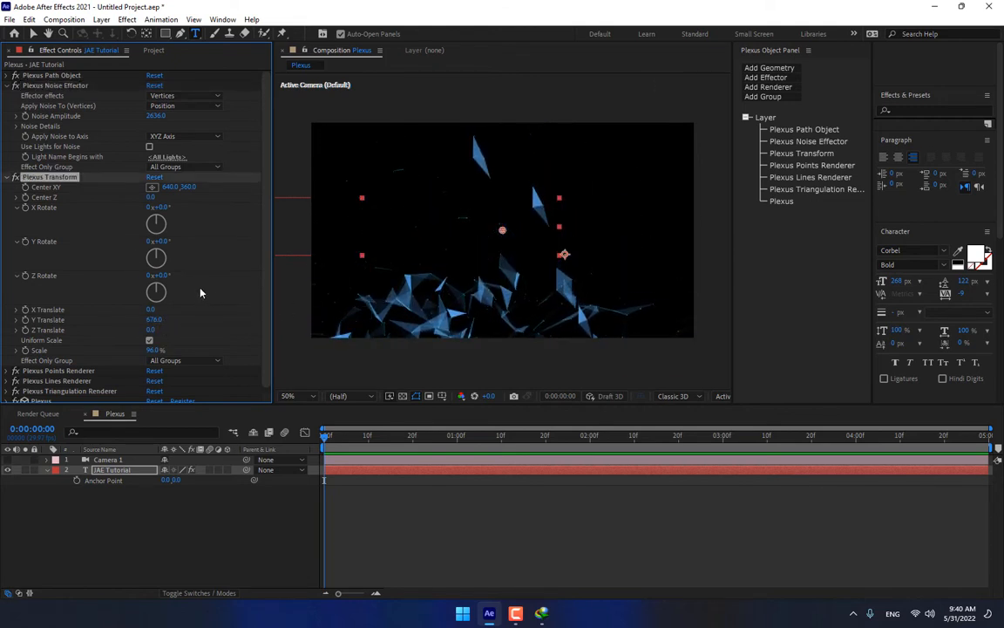
pyautogui.scroll(-3)
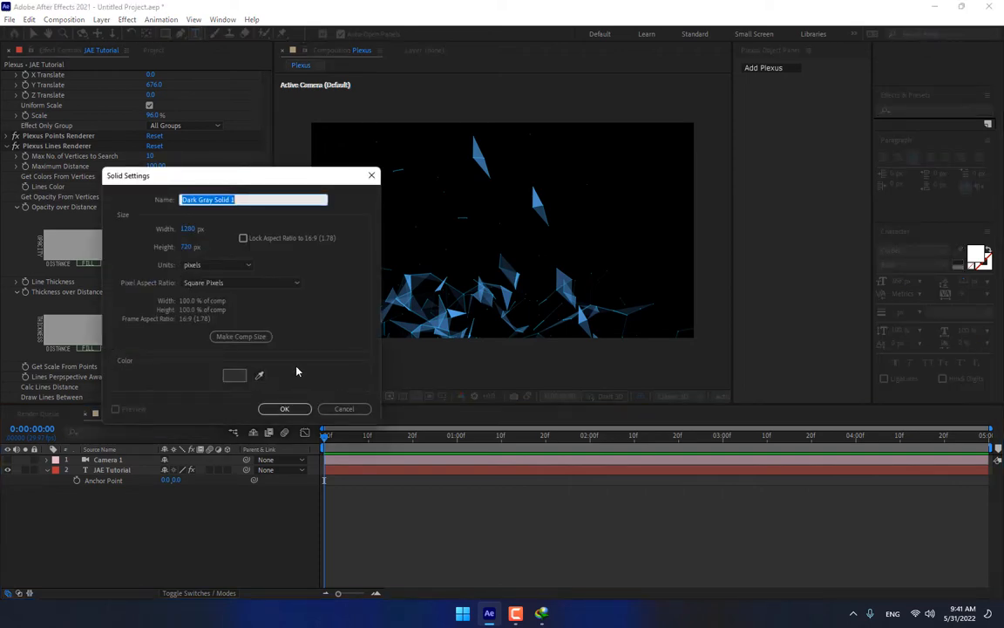
# Create Dark Gray Solid 1 and clear its Plexus effects, leaving a plain solid.
pyautogui.click(285, 408)
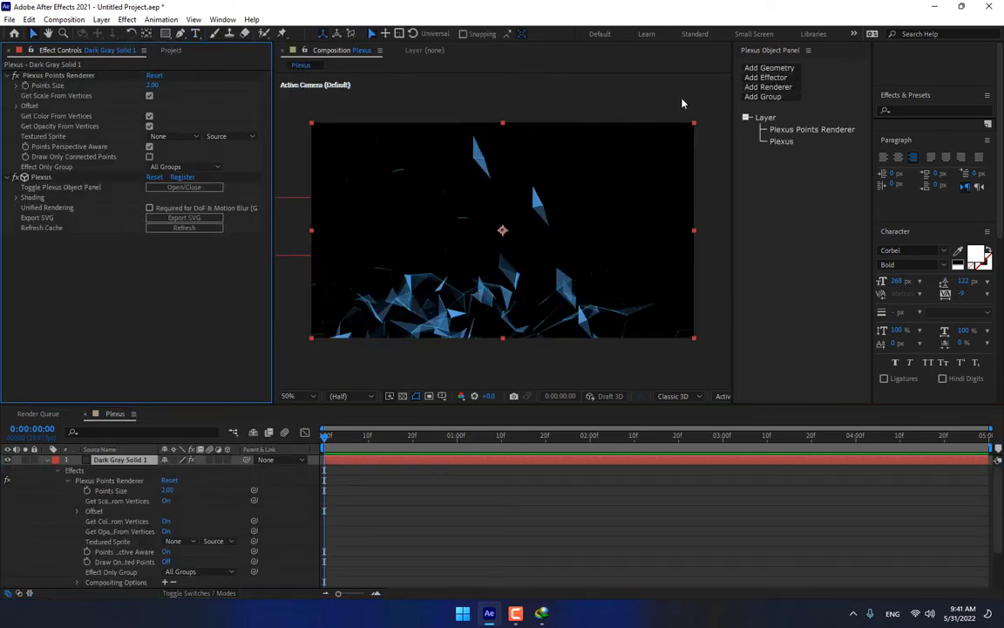
pyautogui.click(769, 67)
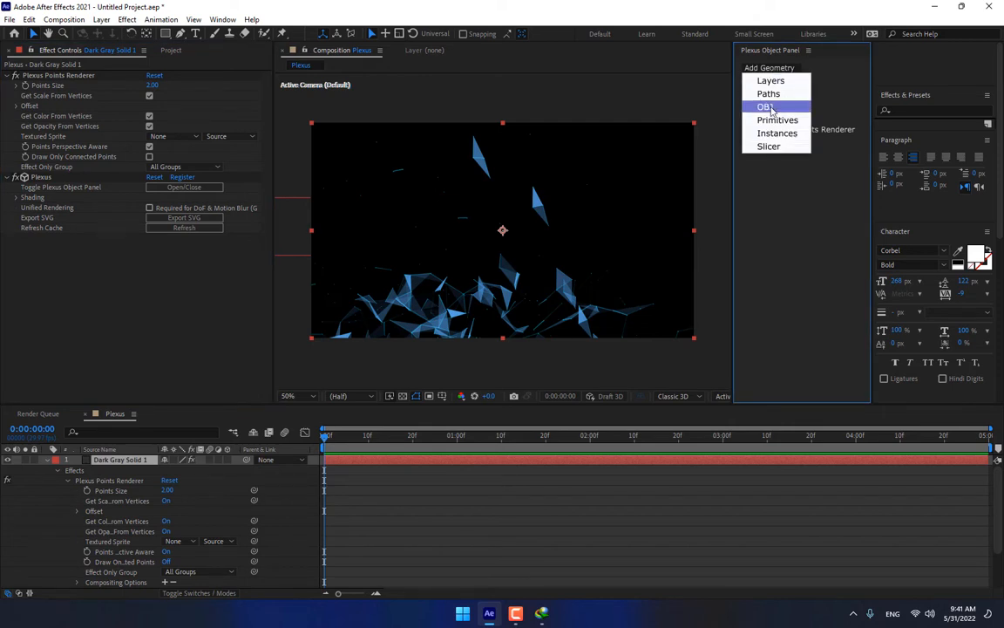
pyautogui.click(763, 106)
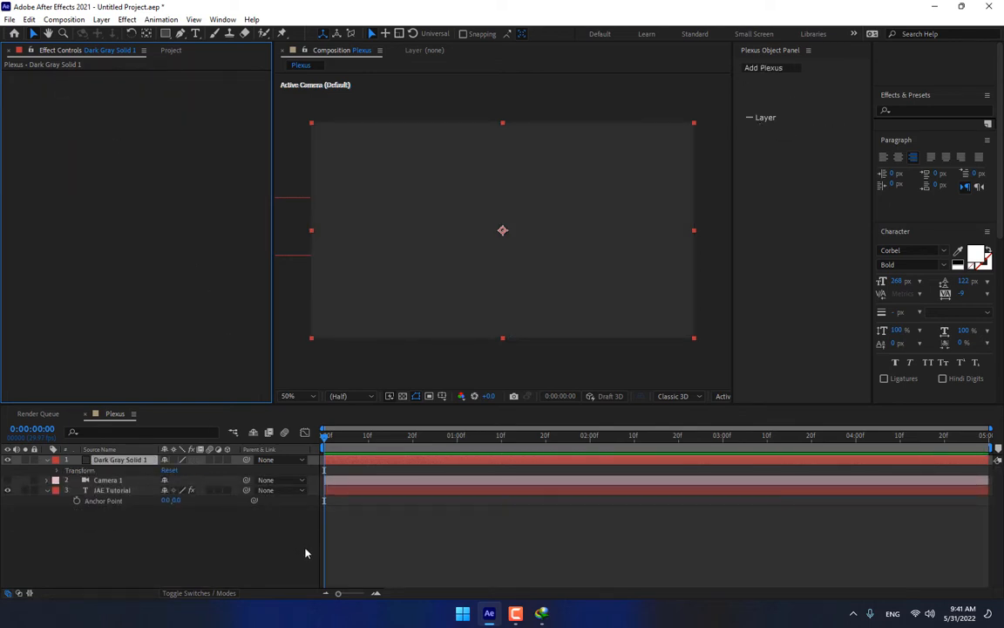
# Apply Video Copilot Element to the dark gray solid and enter its Scene Setup.
pyautogui.click(126, 19)
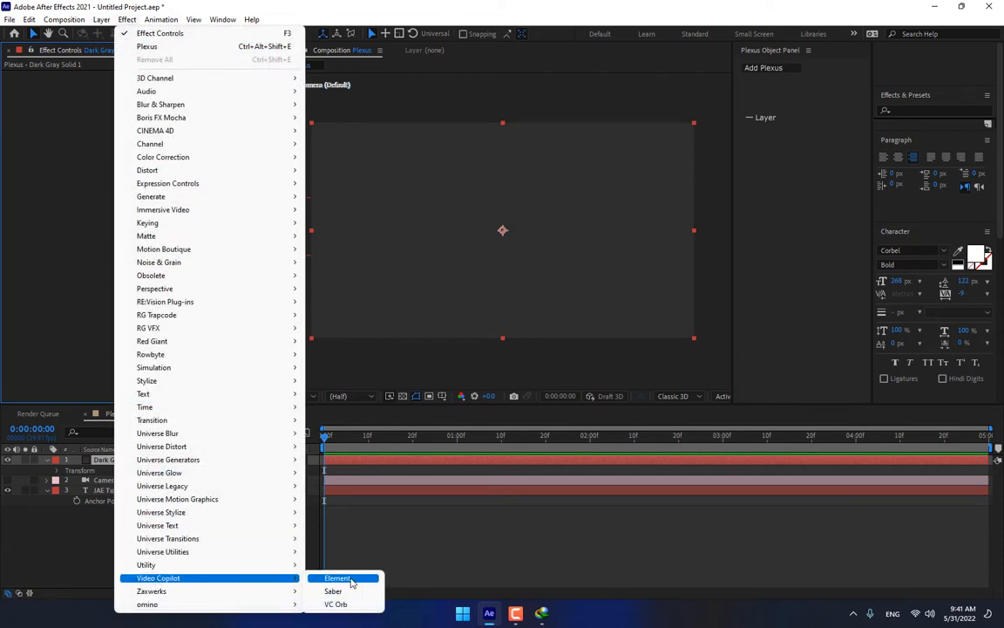
pyautogui.click(338, 579)
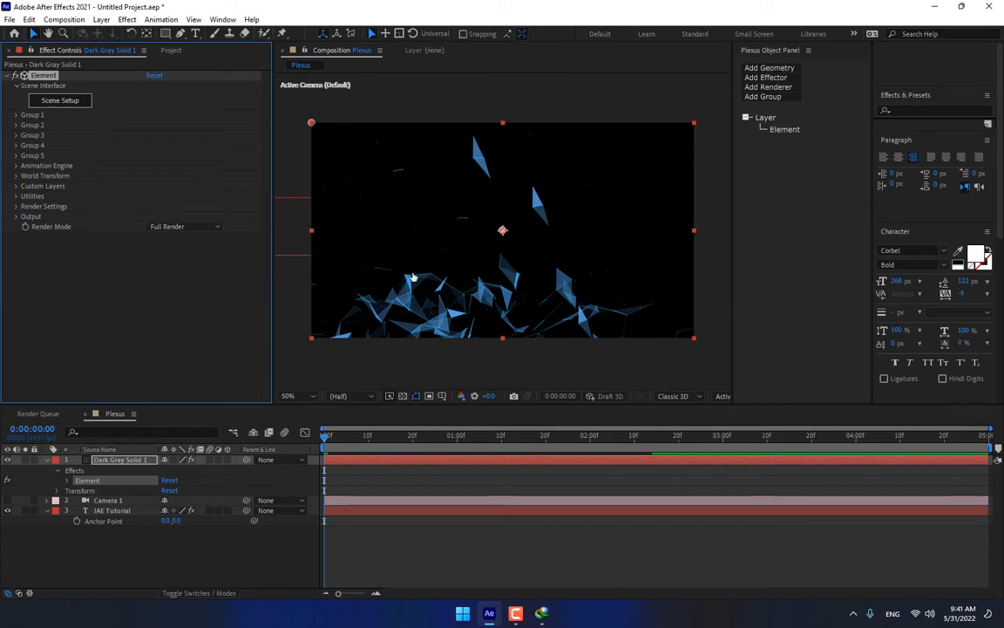
pyautogui.click(59, 100)
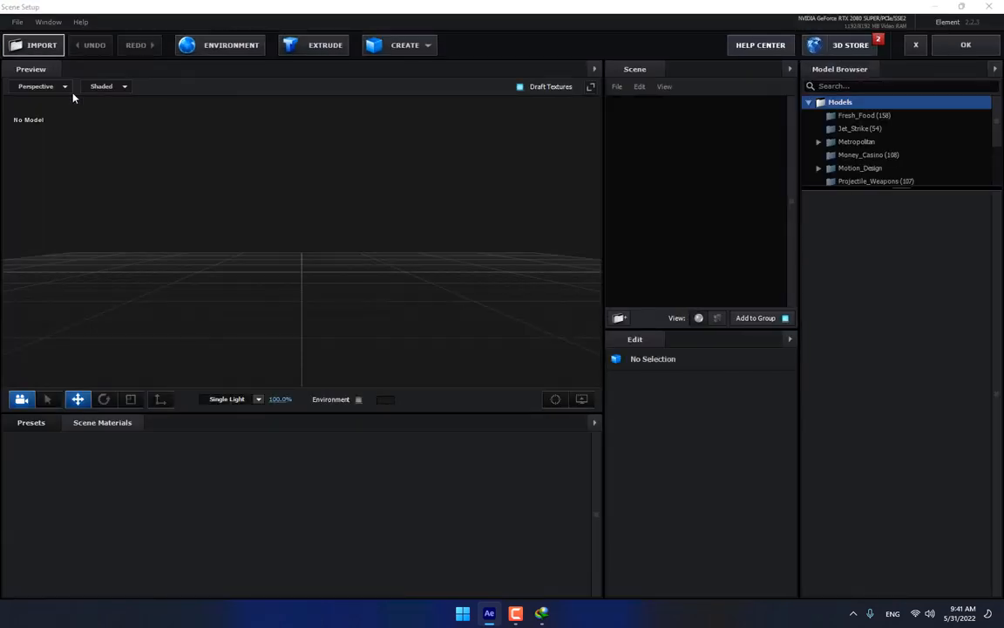
# Import the moose head OBJ model from its extracted folder into the Element scene.
pyautogui.click(33, 45)
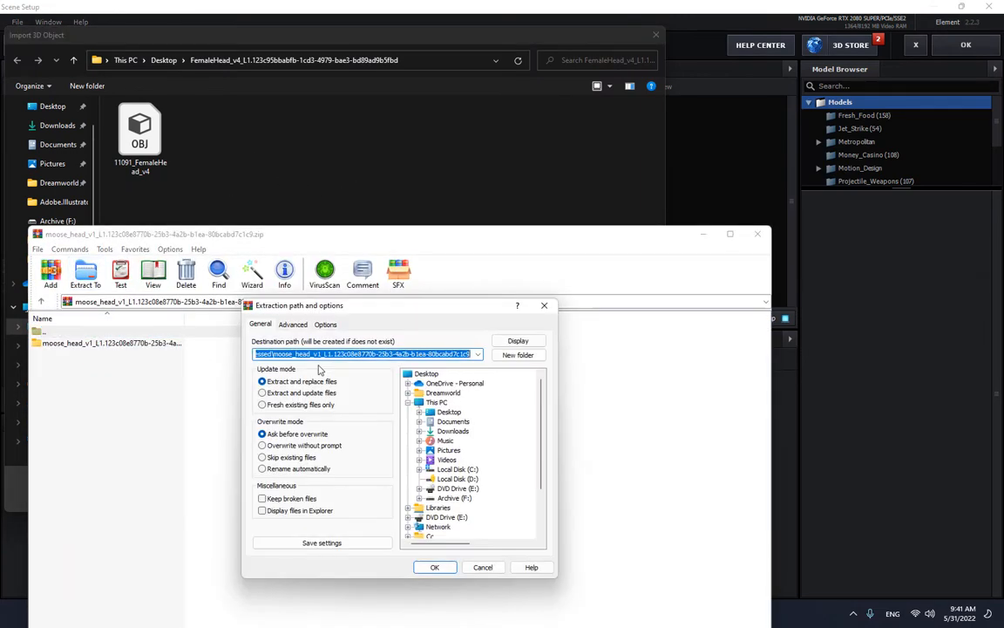
pyautogui.click(434, 566)
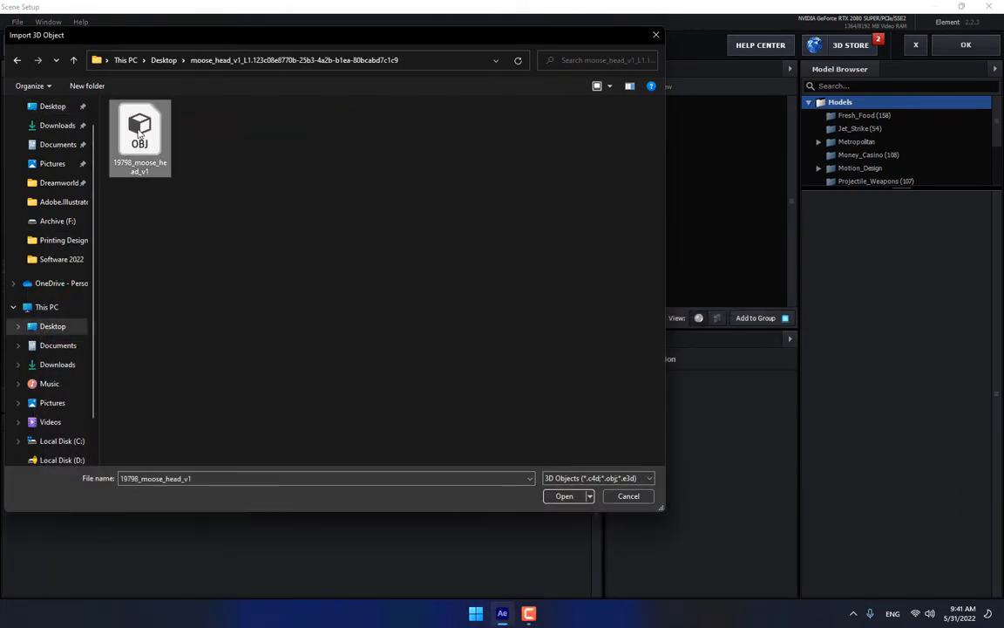
pyautogui.click(565, 495)
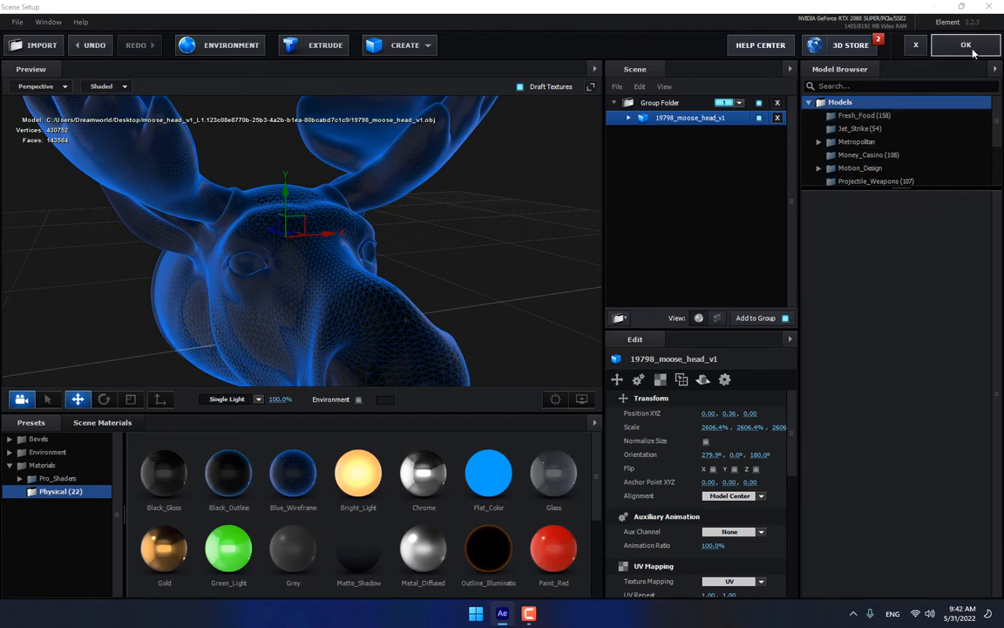
# Expand Element's Group 1 on the solid and reopen Scene Setup to import another model.
pyautogui.scroll(-3)
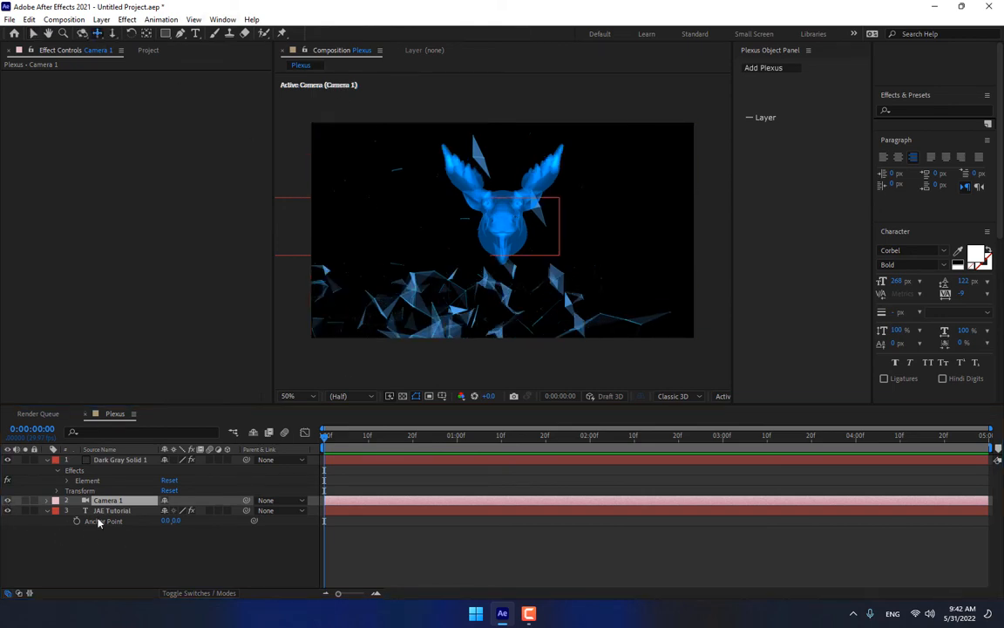
pyautogui.click(120, 460)
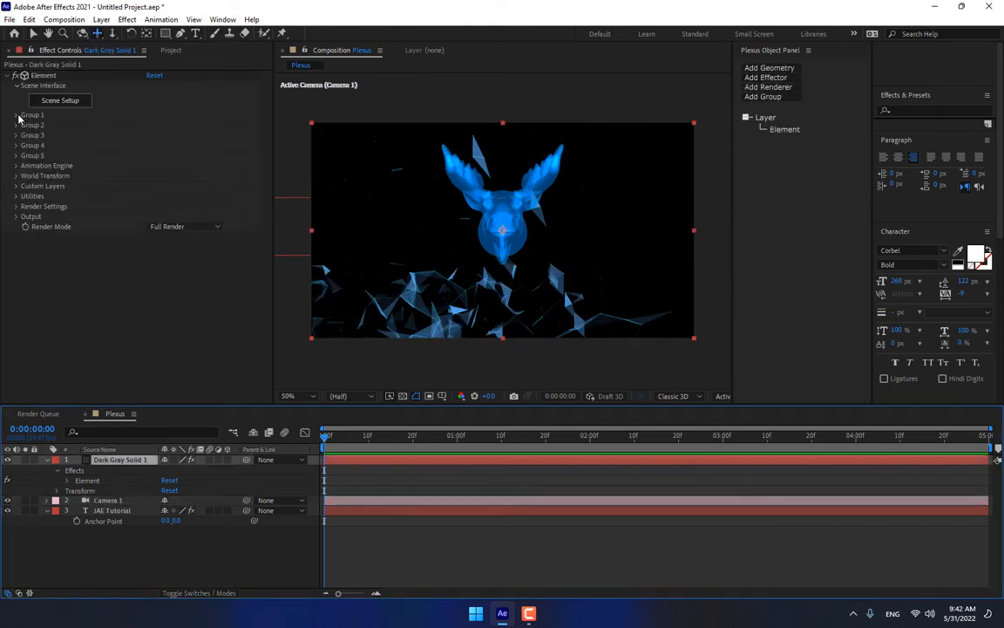
pyautogui.click(16, 115)
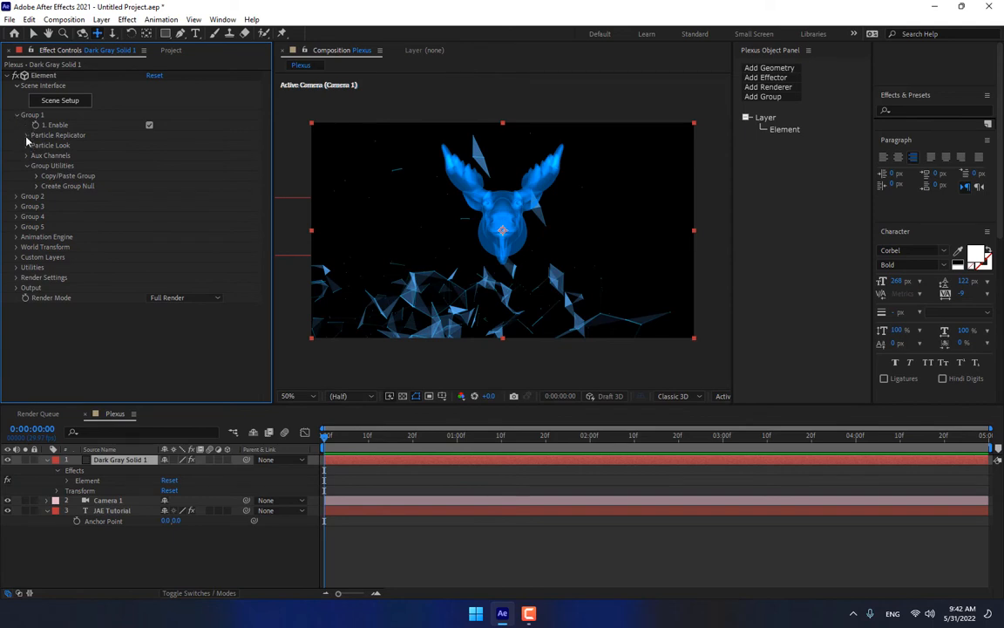
pyautogui.click(28, 136)
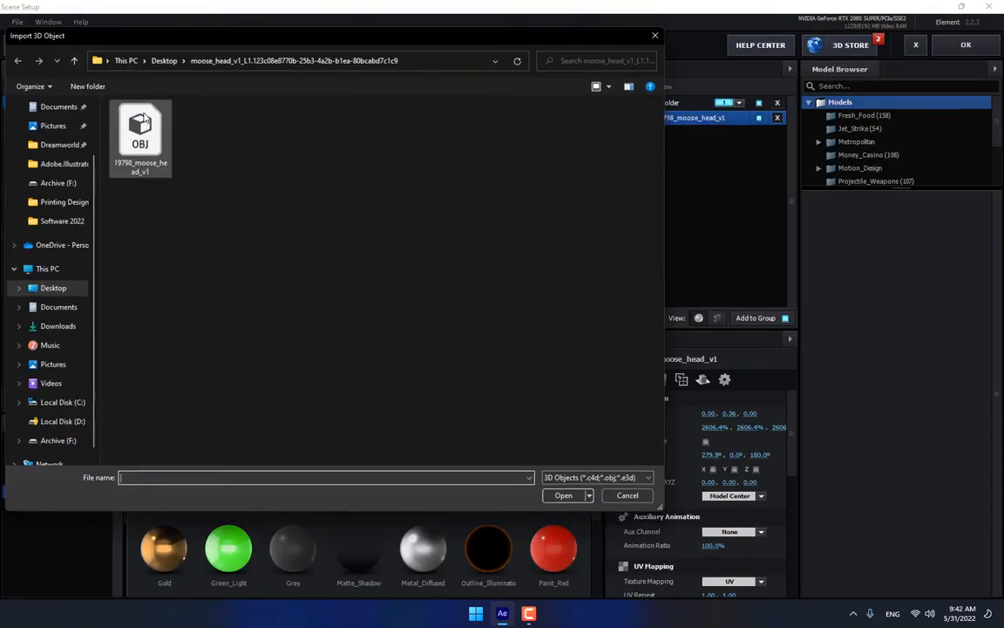
# Import the OBJ from Desktop > FemaleHead in place of the moose head and rotate it upright facing forward.
pyautogui.click(164, 59)
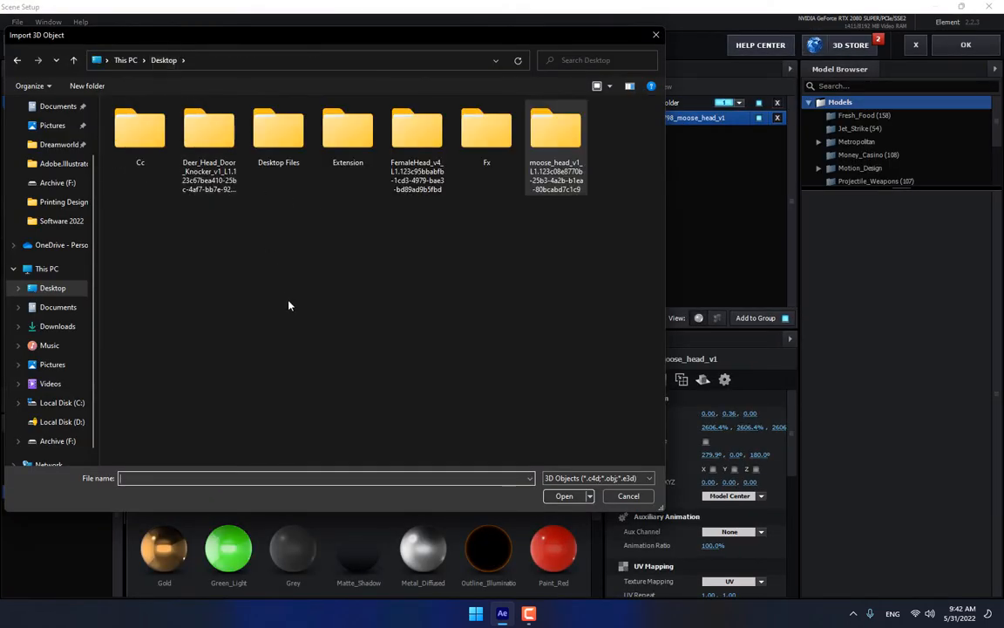
pyautogui.doubleClick(417, 136)
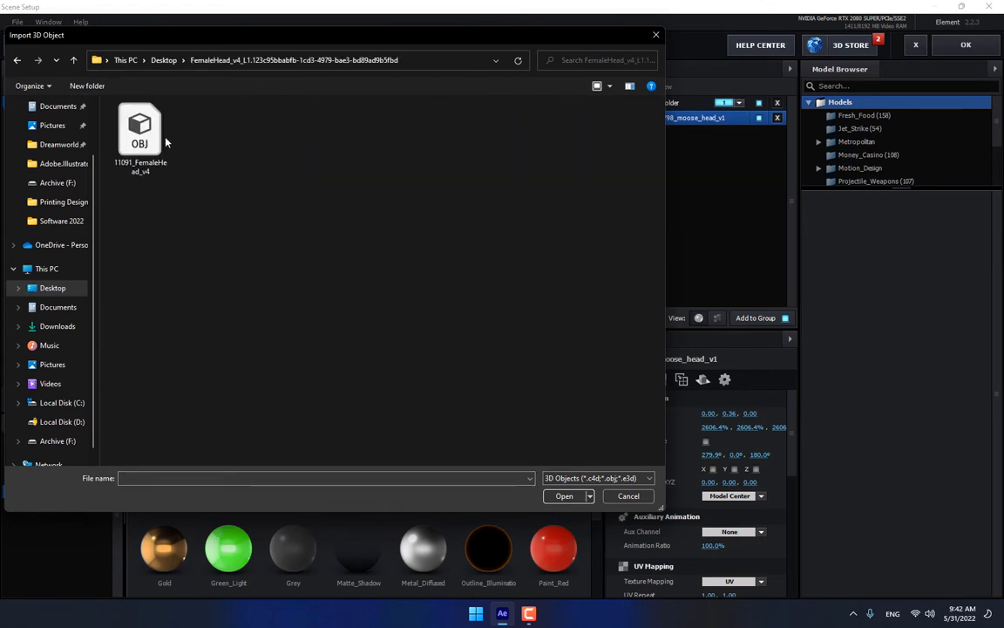
pyautogui.click(565, 496)
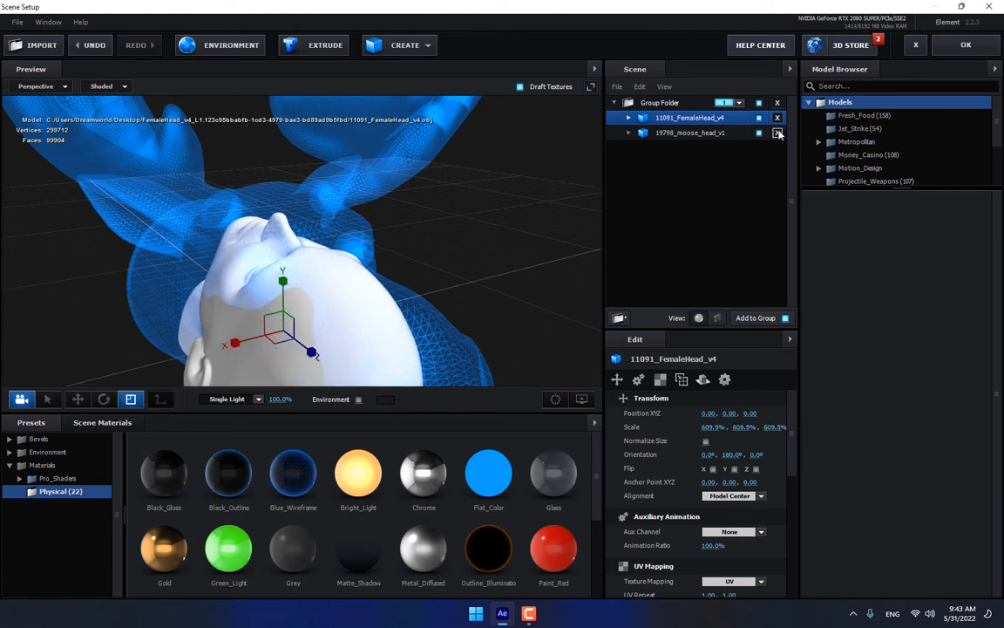
pyautogui.click(778, 132)
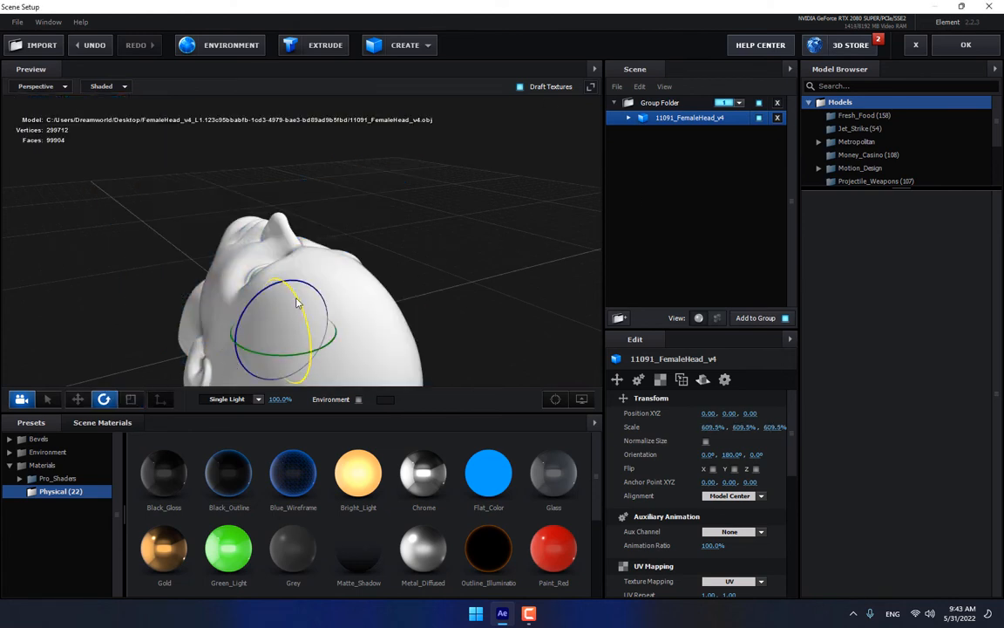
pyautogui.moveTo(296, 300); pyautogui.dragTo(261, 352)
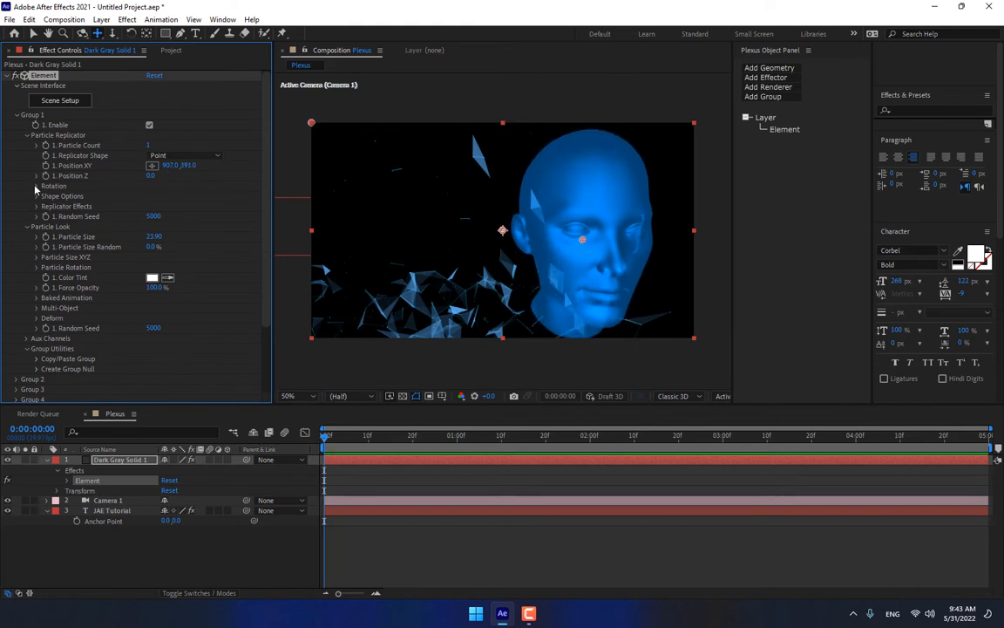
# Create a Null 1 layer above the composition and set Camera 1's parent to Null 1.
pyautogui.click(36, 185)
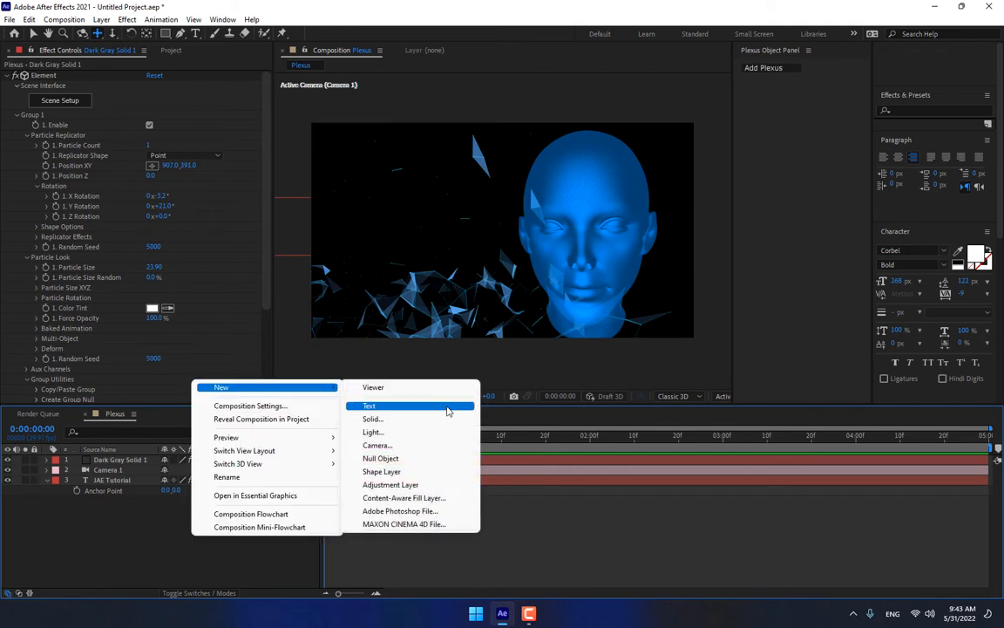
pyautogui.click(380, 457)
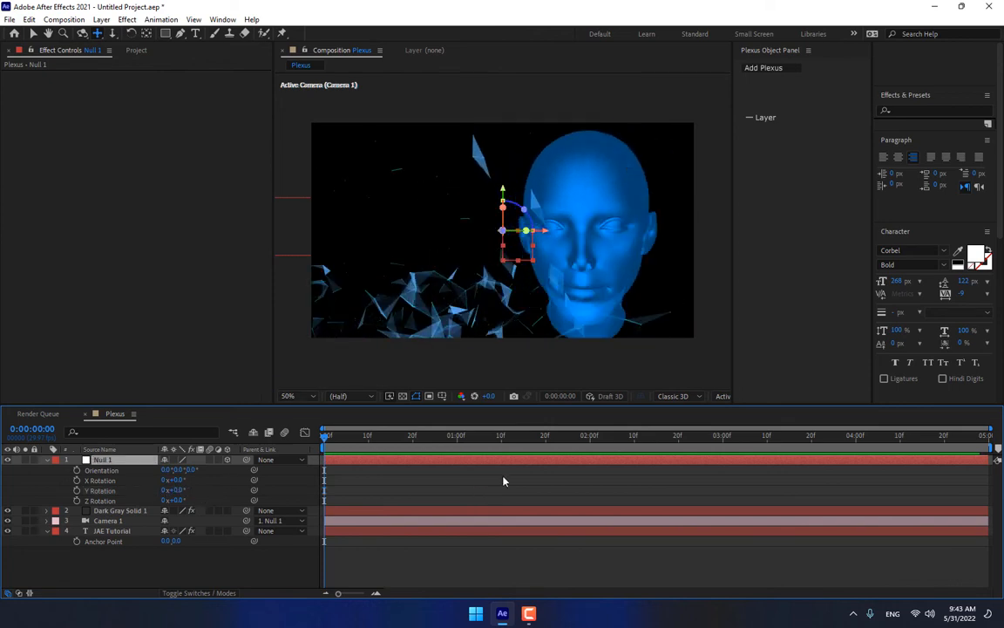
pyautogui.click(119, 509)
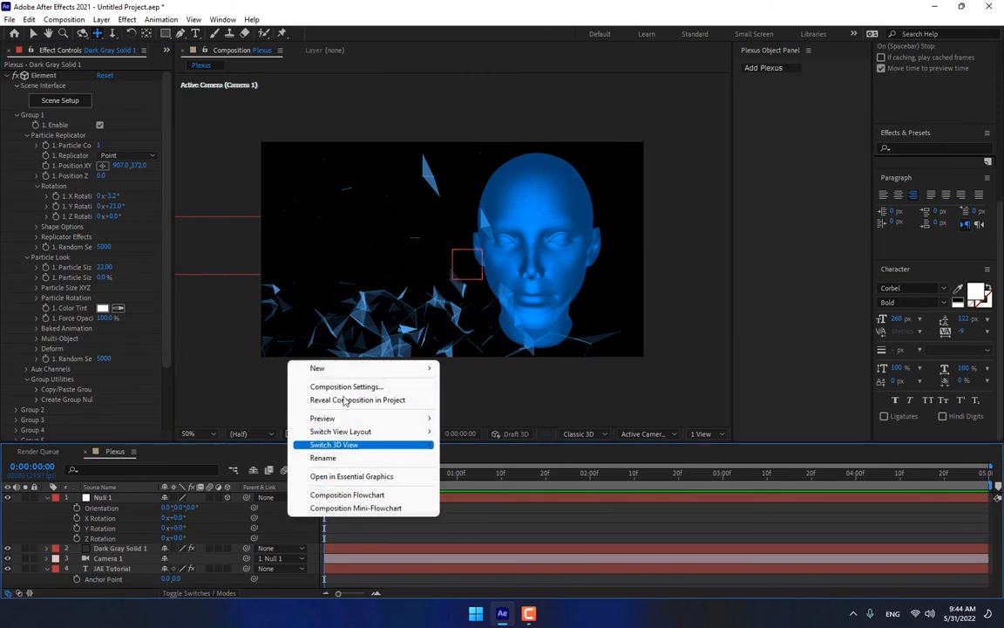
pyautogui.moveTo(318, 366)
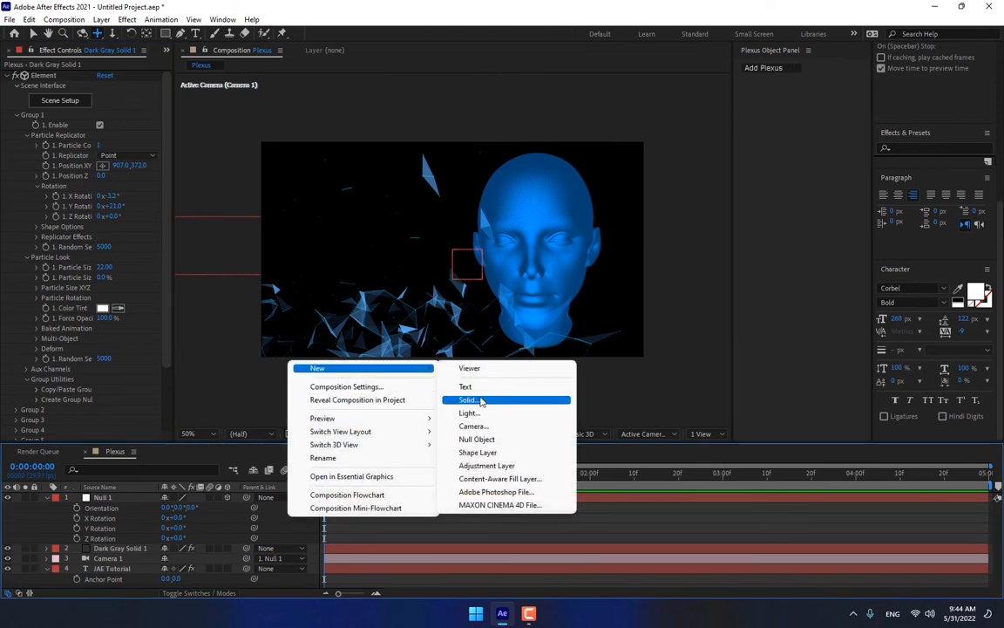
# Create a new solid layer named 'Light Ple' for the light plexus.
pyautogui.click(468, 399)
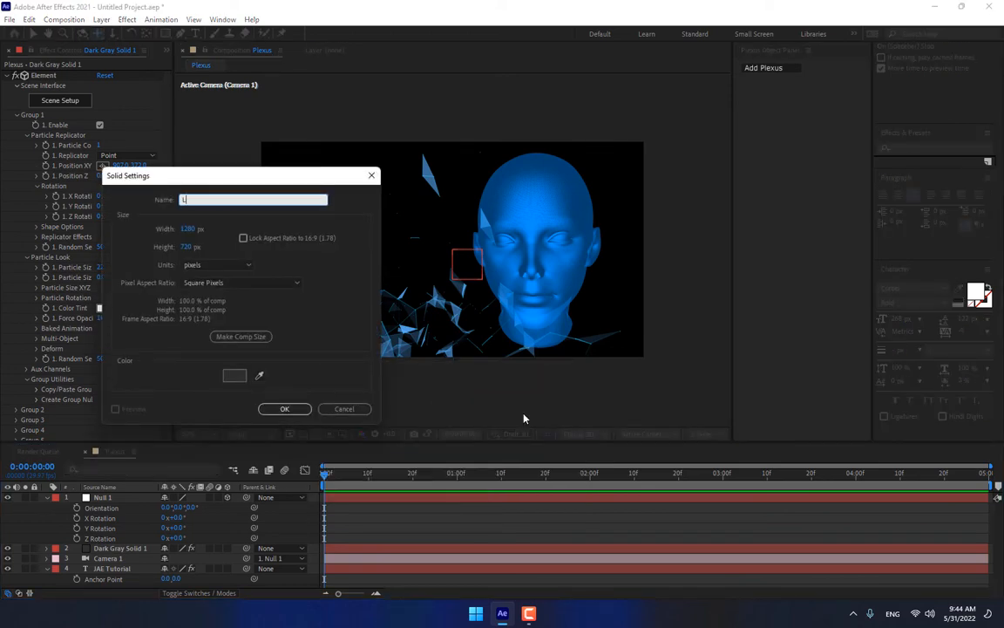
pyautogui.write('Light Ple')
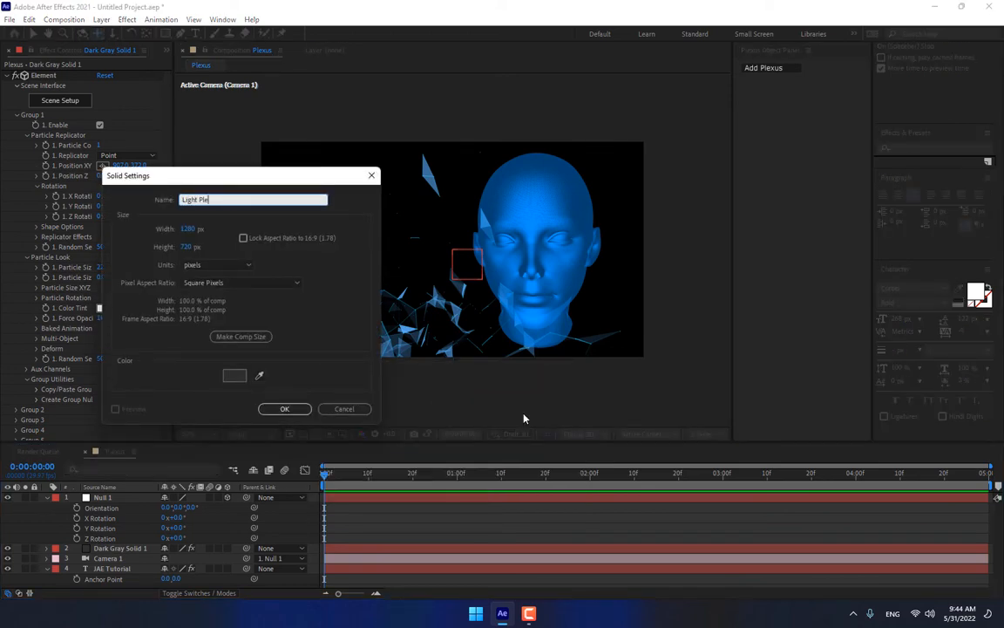
pyautogui.click(284, 408)
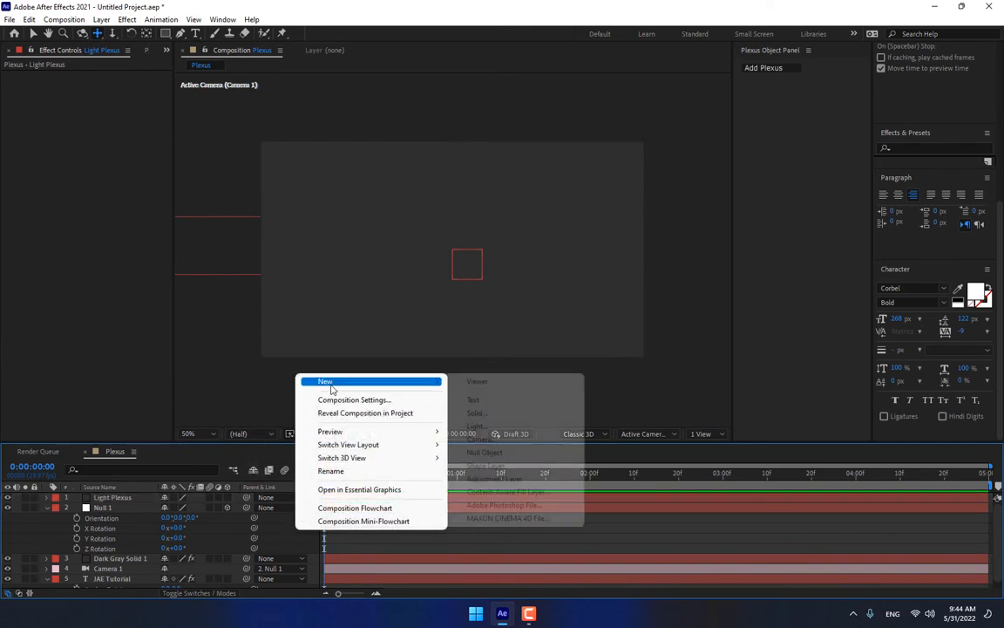
pyautogui.moveTo(324, 380)
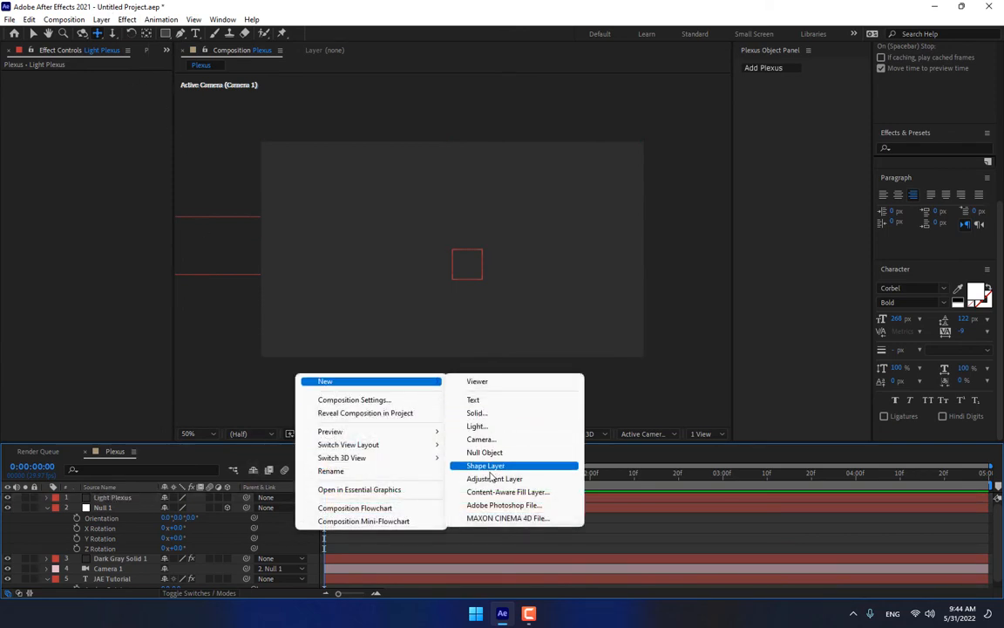
# Add point lights and spread four of them around the middle of the composition.
pyautogui.click(476, 425)
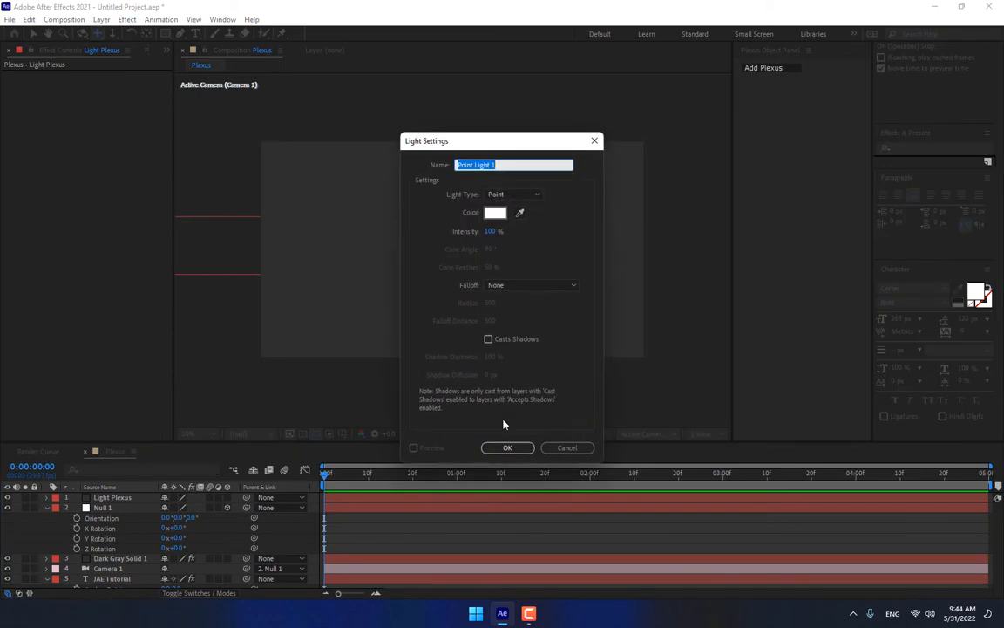
pyautogui.click(508, 446)
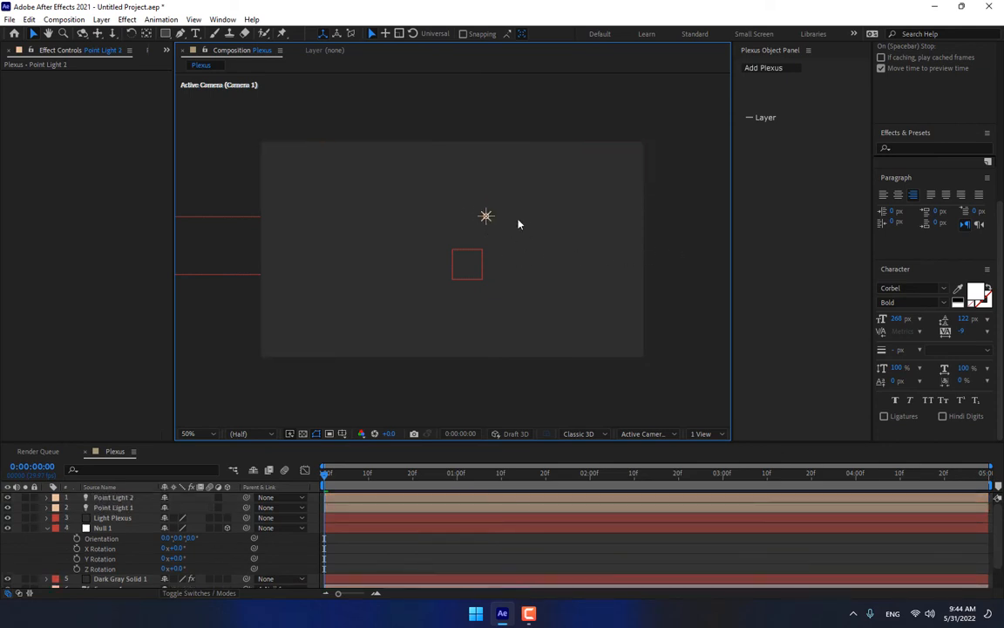
pyautogui.click(114, 497)
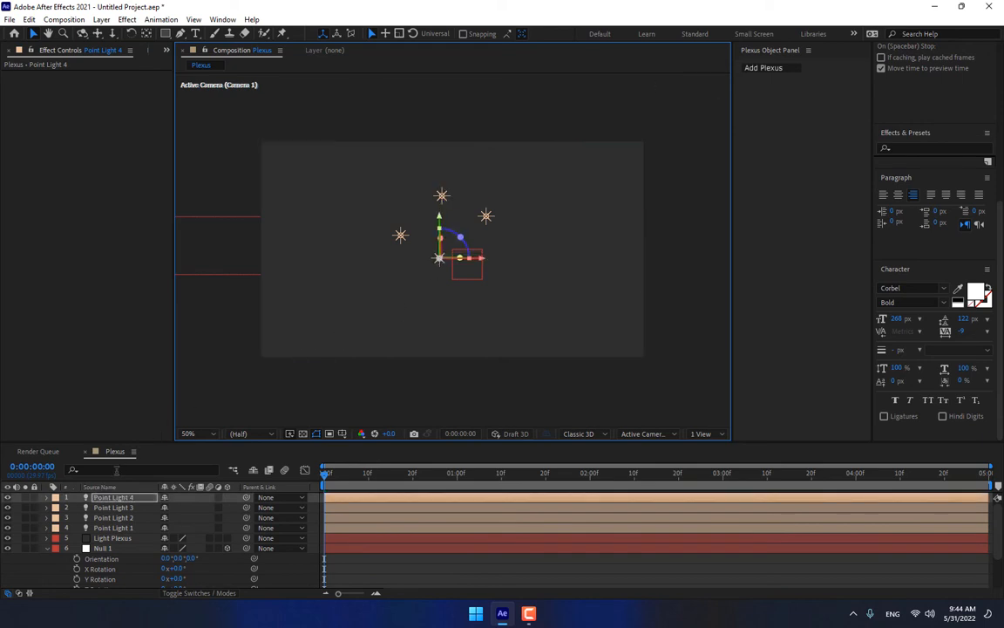
pyautogui.click(126, 19)
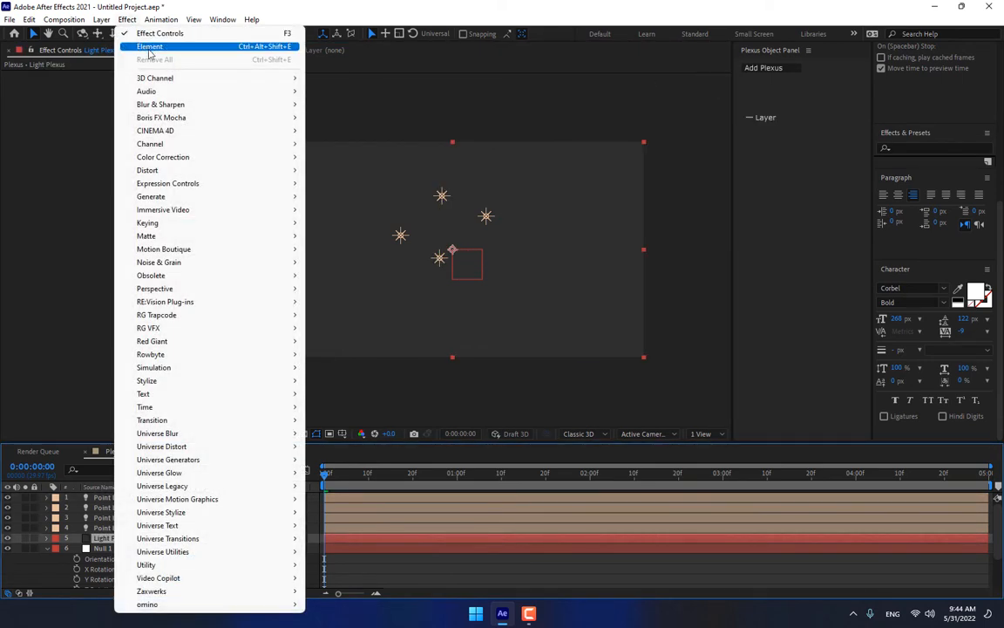
# Apply Rowbyte Plexus to Light Plexus with a Lights layers object and points, lines and triangulation renderers.
pyautogui.click(150, 46)
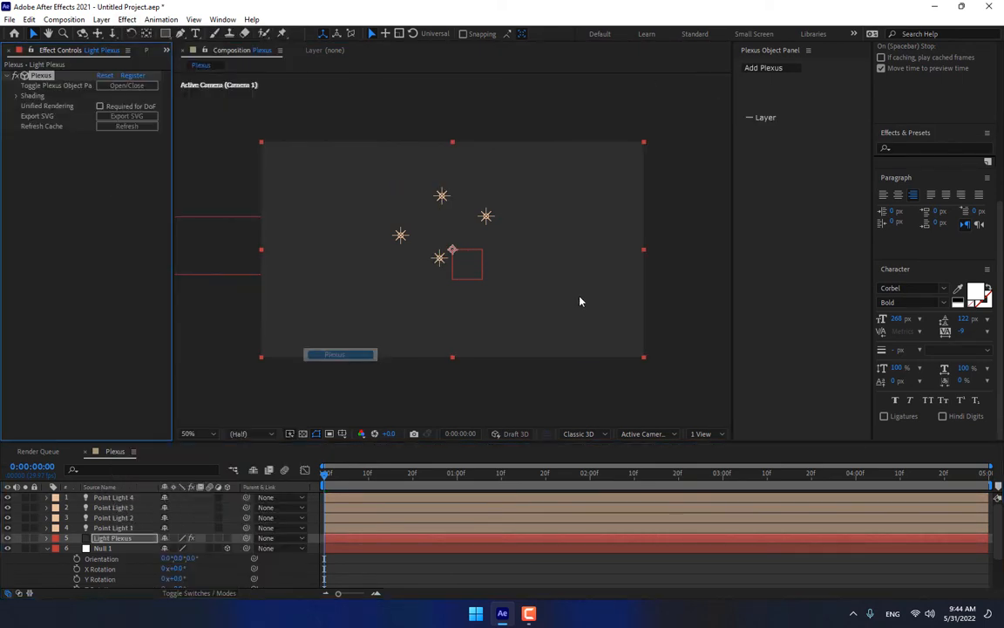
pyautogui.click(767, 87)
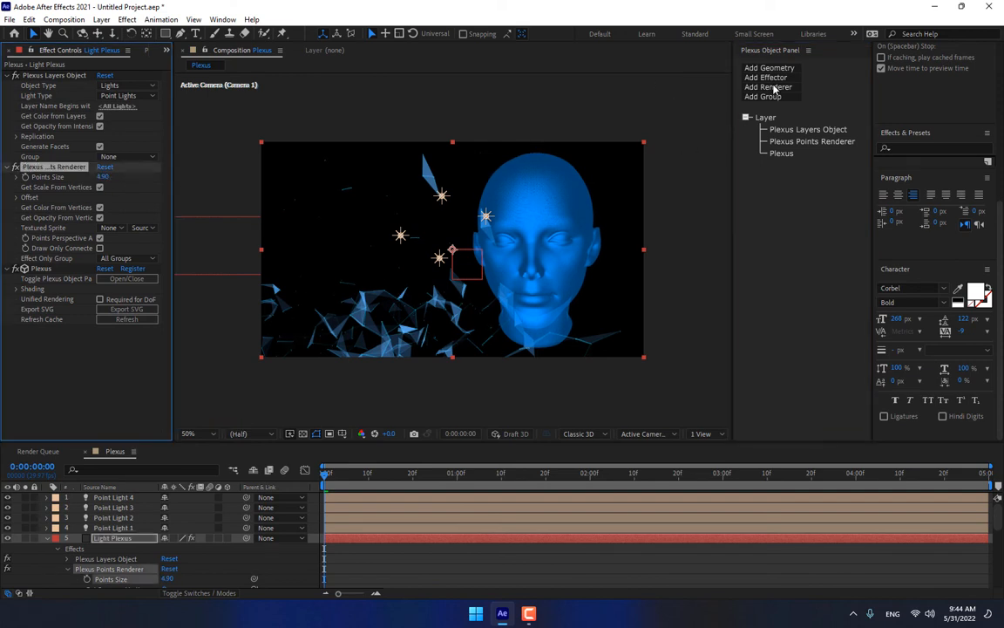
pyautogui.click(768, 87)
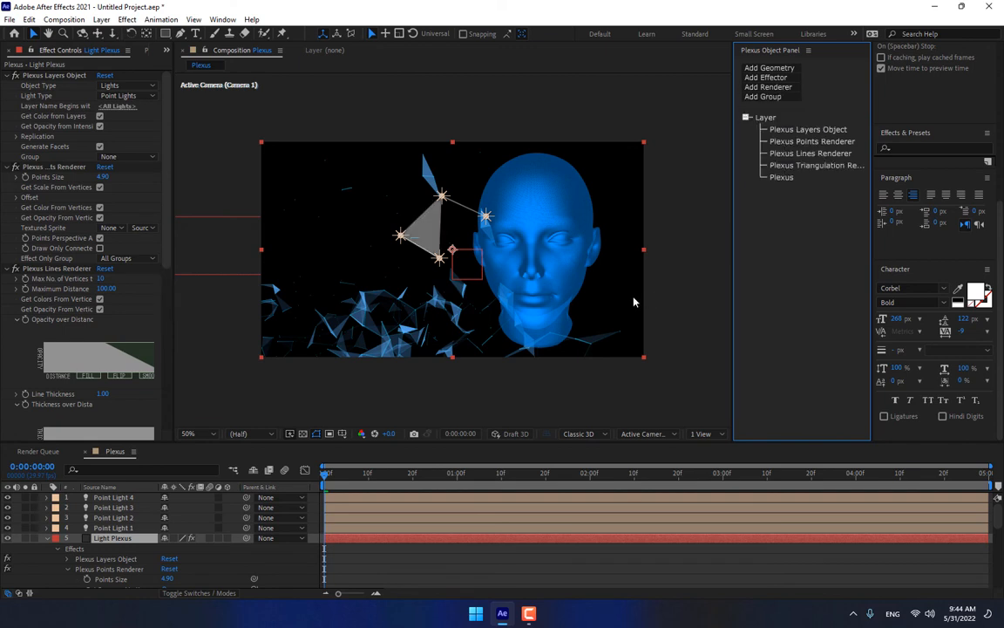
pyautogui.click(113, 527)
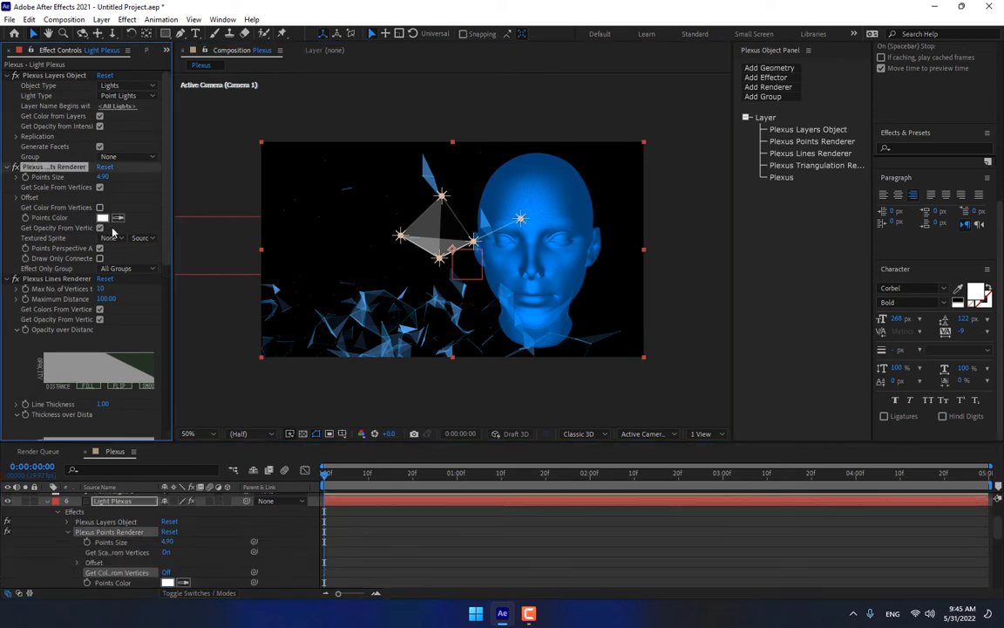
# Colour the plexus points, lines and triangles cyan instead of taking colour from vertices.
pyautogui.click(101, 216)
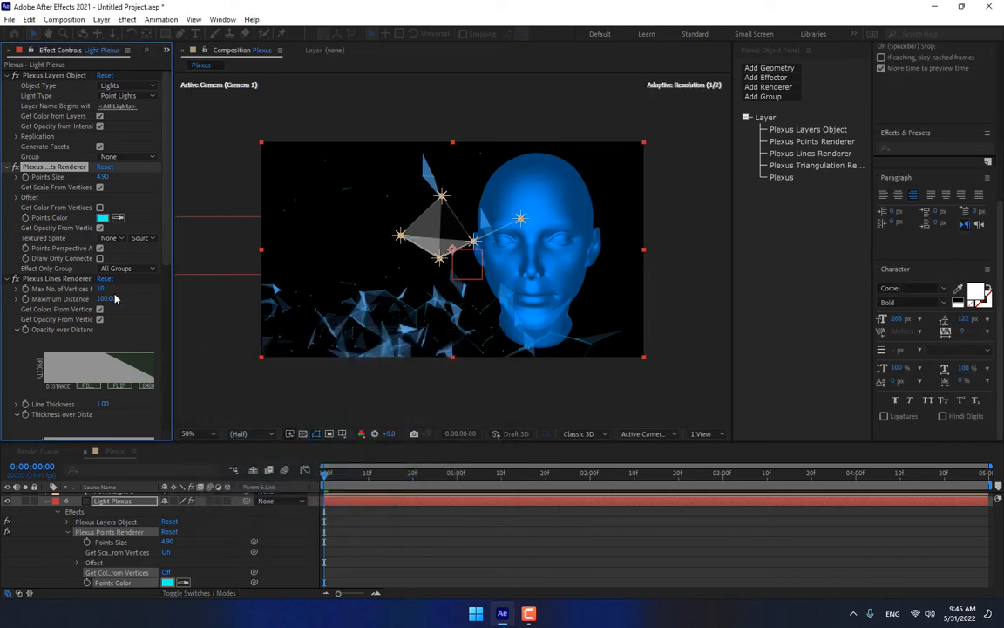
pyautogui.click(103, 317)
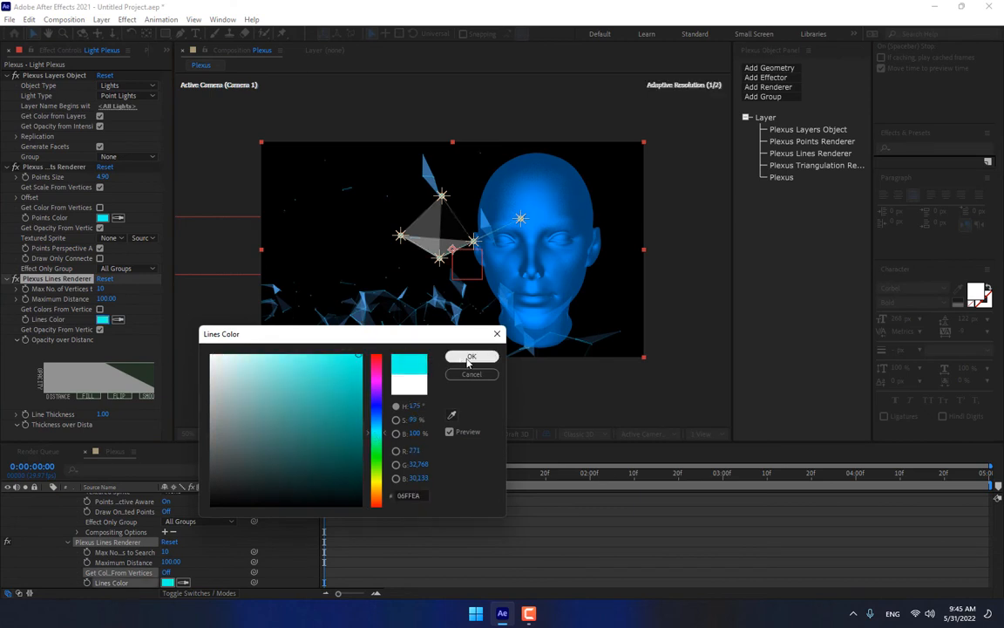
pyautogui.click(471, 356)
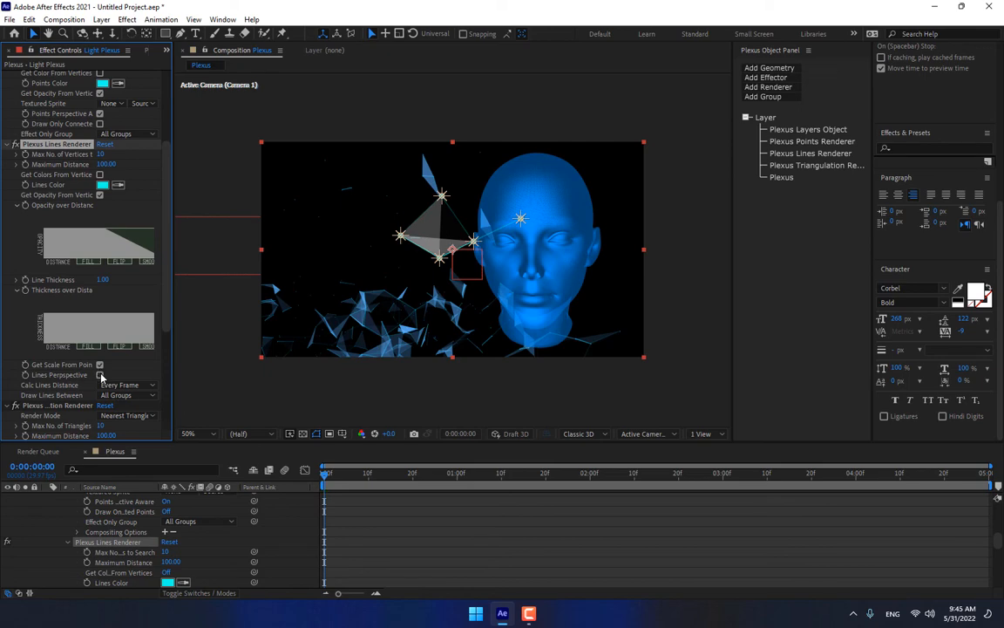
pyautogui.scroll(-3)
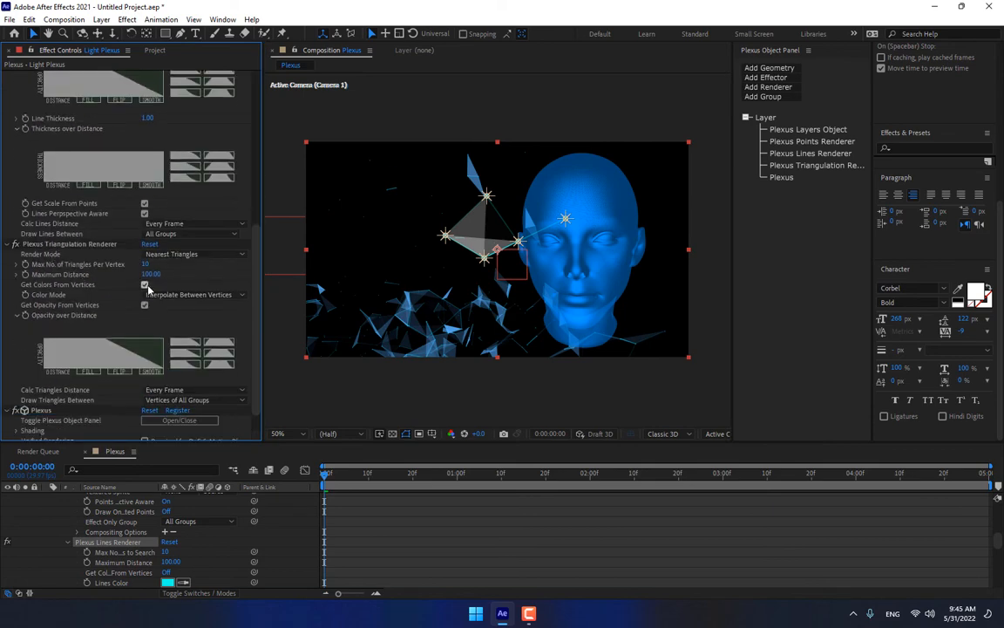
pyautogui.click(147, 295)
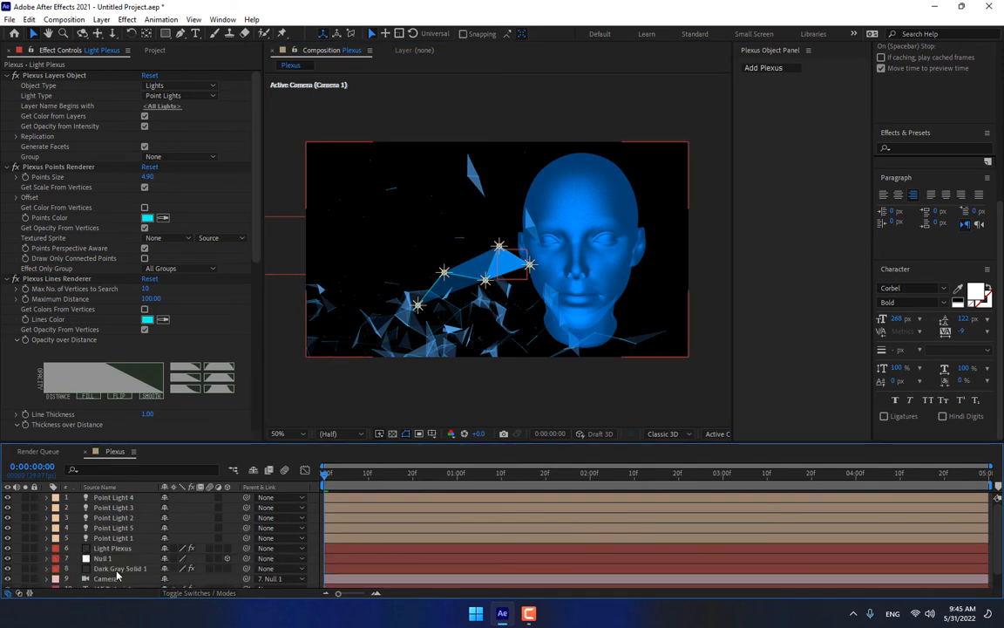
# On Dark Grey Solid 1's Element scene, give the female head an orange material.
pyautogui.click(118, 569)
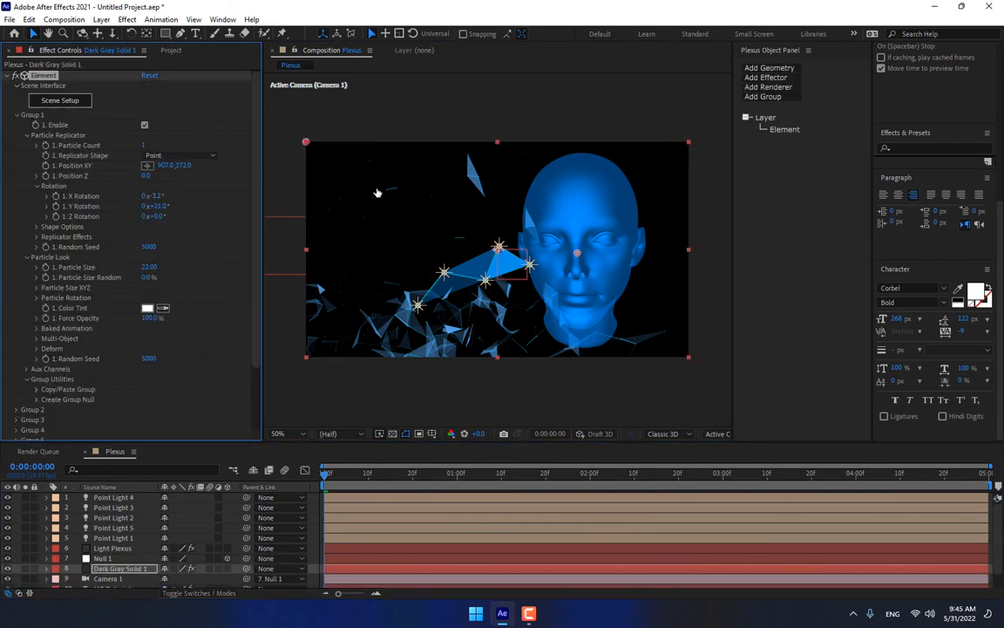
pyautogui.click(60, 100)
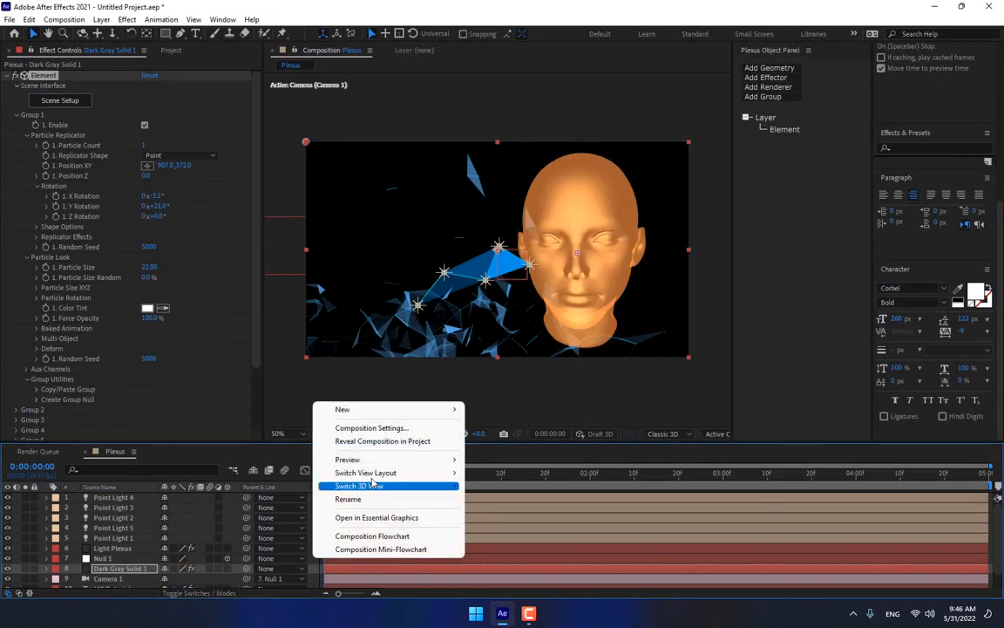
pyautogui.moveTo(342, 408)
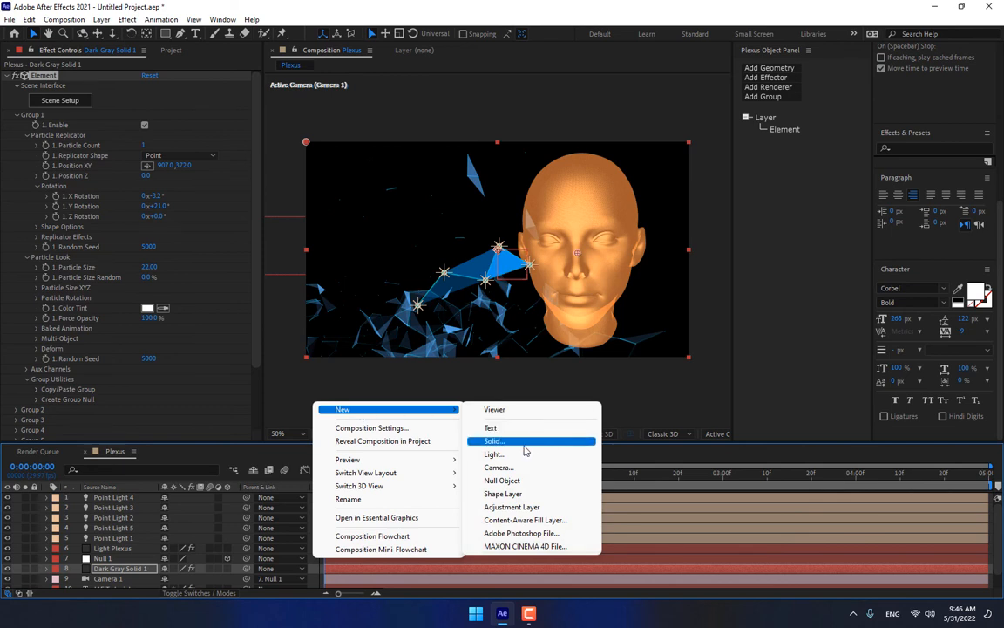
# Add Adjustment Layer 1 with a Glow effect and set the Element particle size to 58.00.
pyautogui.click(512, 505)
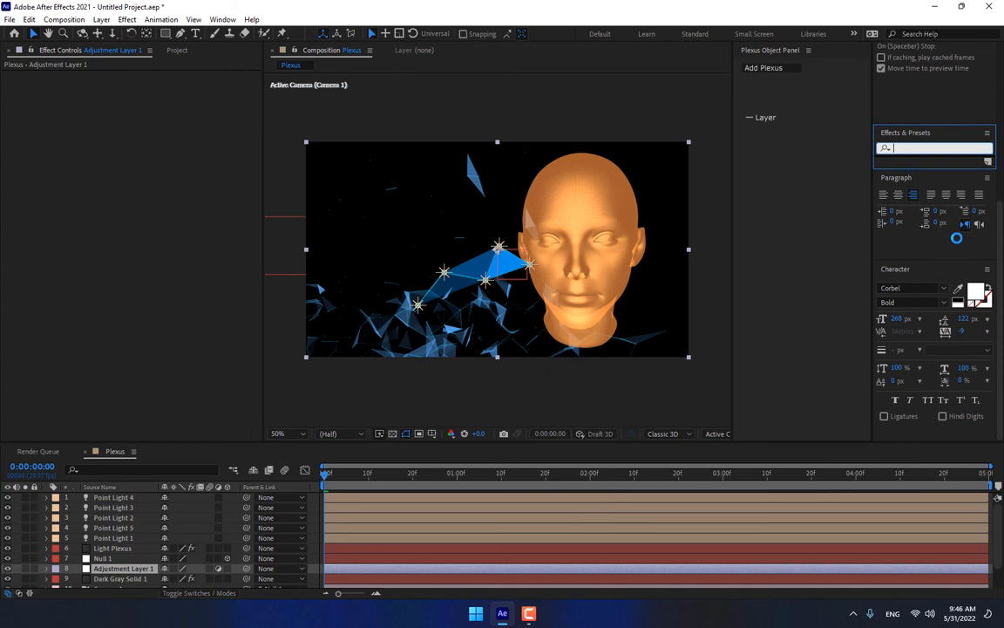
pyautogui.write('glow')
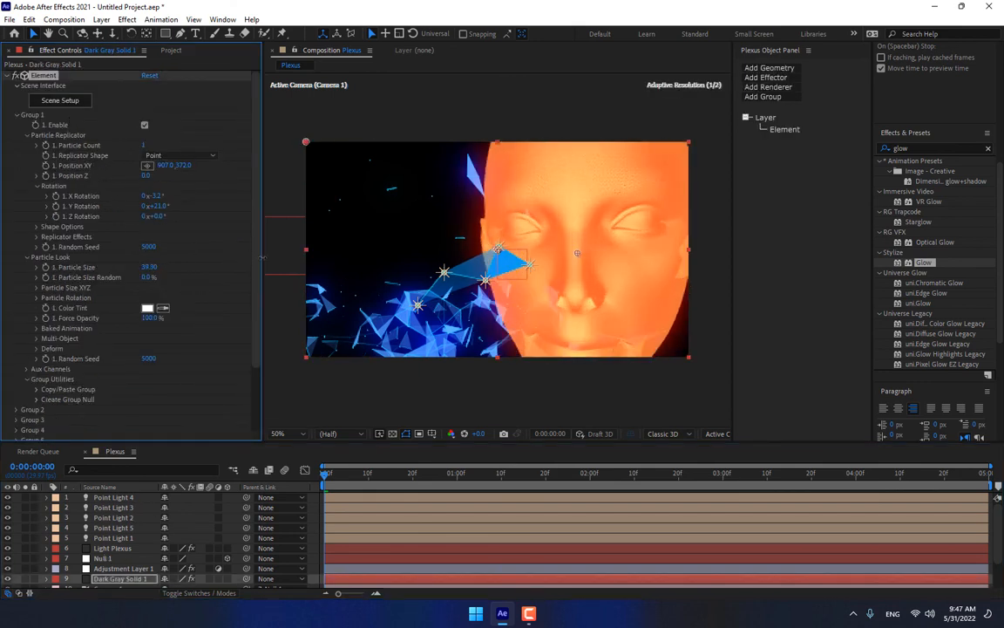
pyautogui.write('58.00')
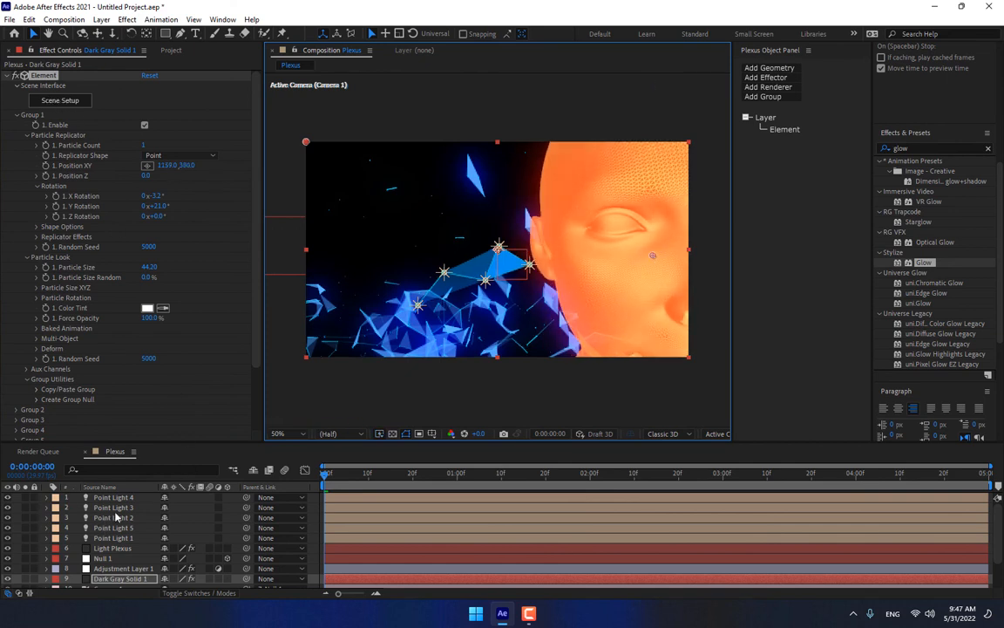
pyautogui.click(124, 569)
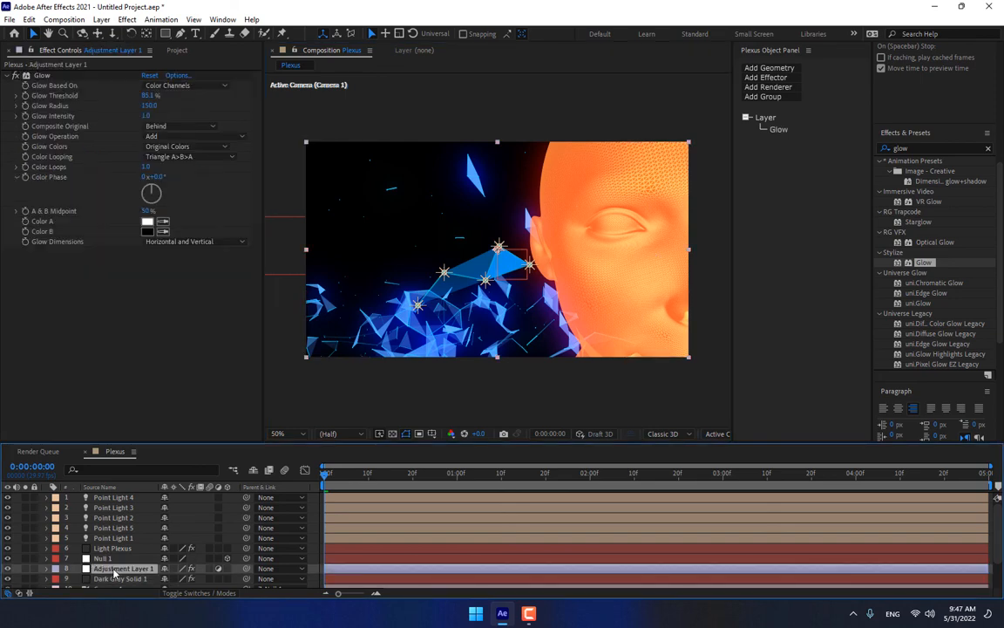
pyautogui.click(118, 579)
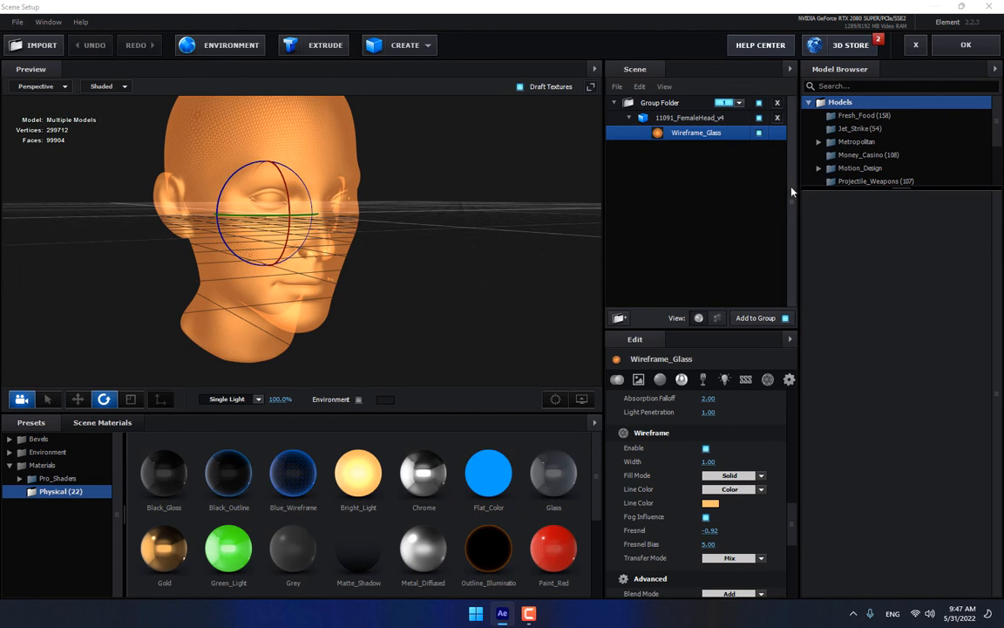
# Select 11093_FemaleHead_v4 in Scene Setup and scroll through its transform, reflection and advanced settings.
pyautogui.click(691, 119)
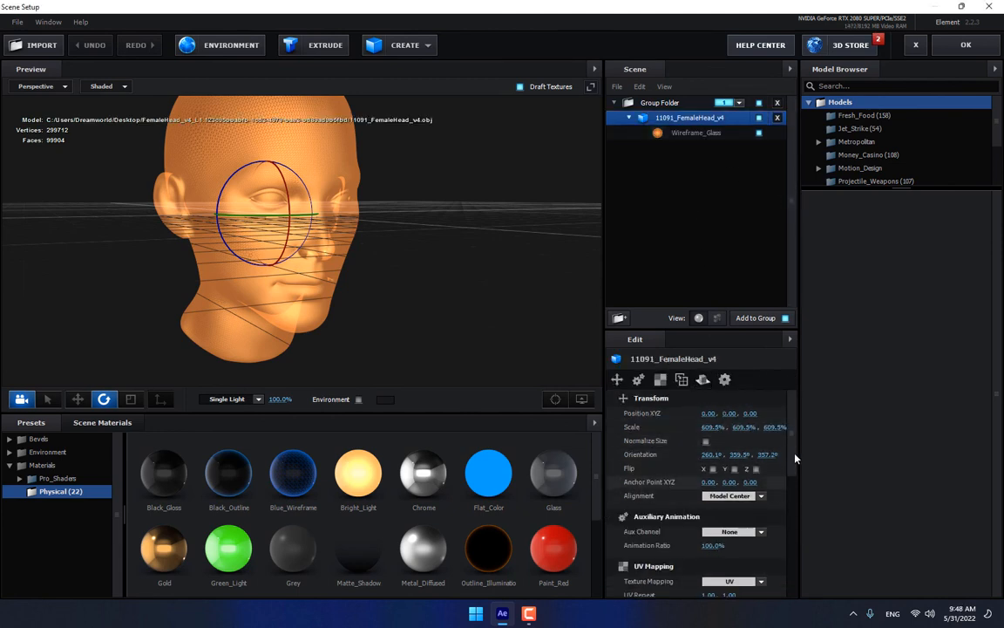
pyautogui.scroll(-3)
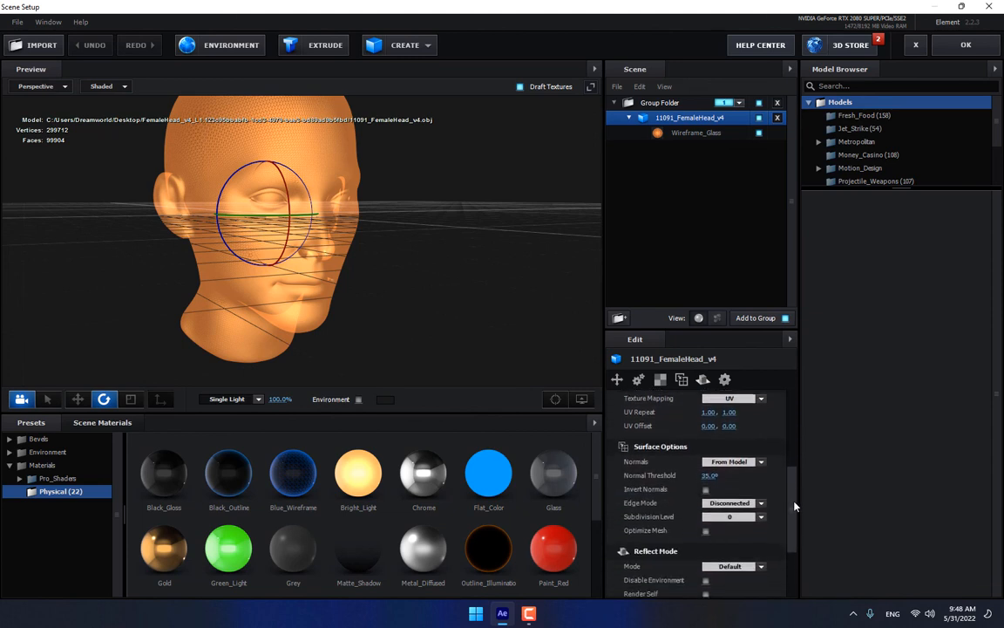
pyautogui.scroll(-3)
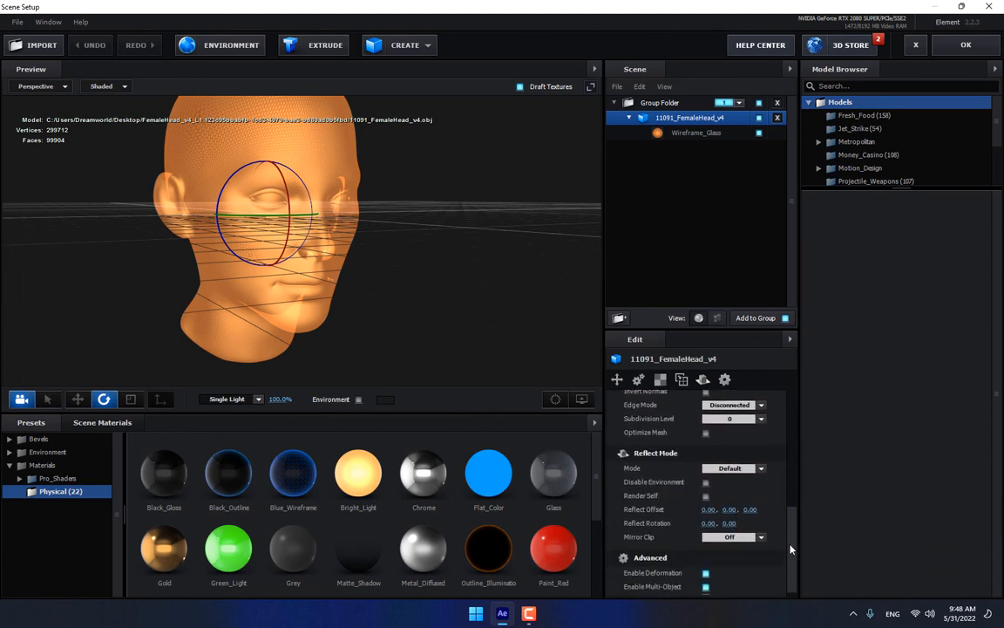